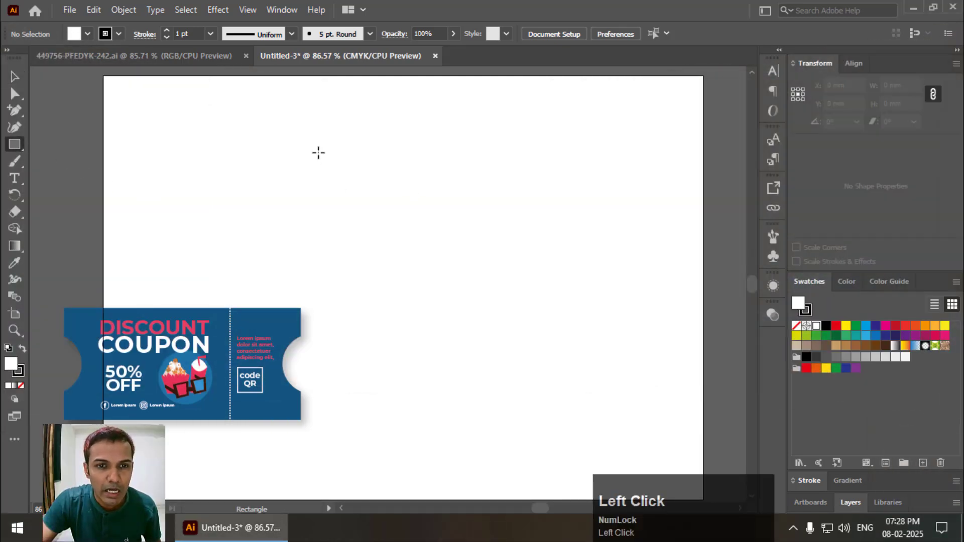
Draw a rectangle above the coupon with no fill and a 5 pt stroke, nudged left
{"action": "left_click_drag", "start_coordinate": [318, 152], "coordinate": [434, 246]}
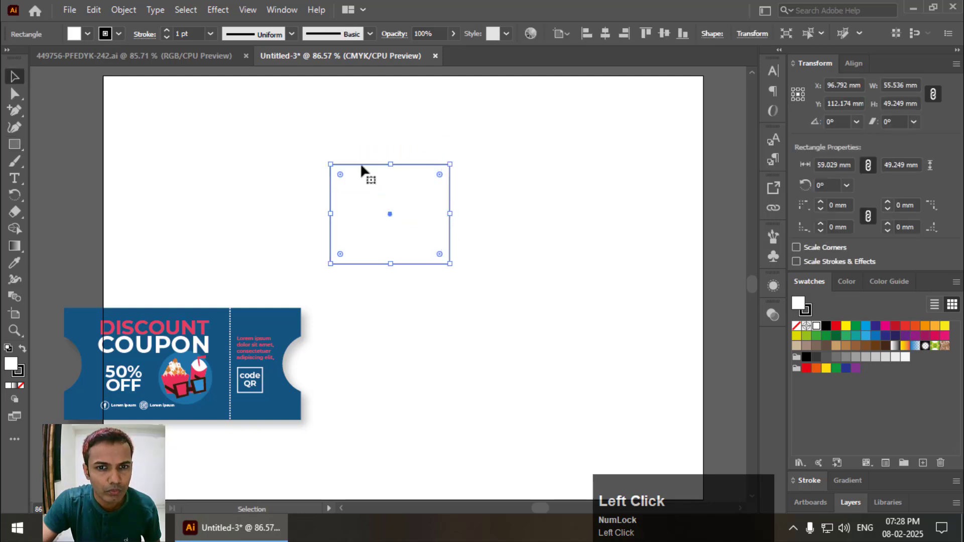
{"action": "left_click", "coordinate": [87, 34]}
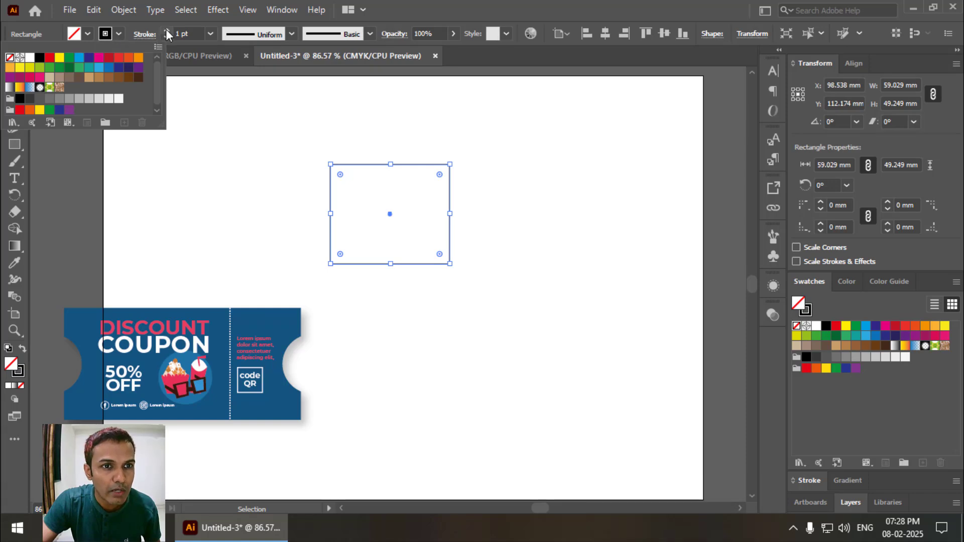
{"action": "left_click", "coordinate": [169, 34]}
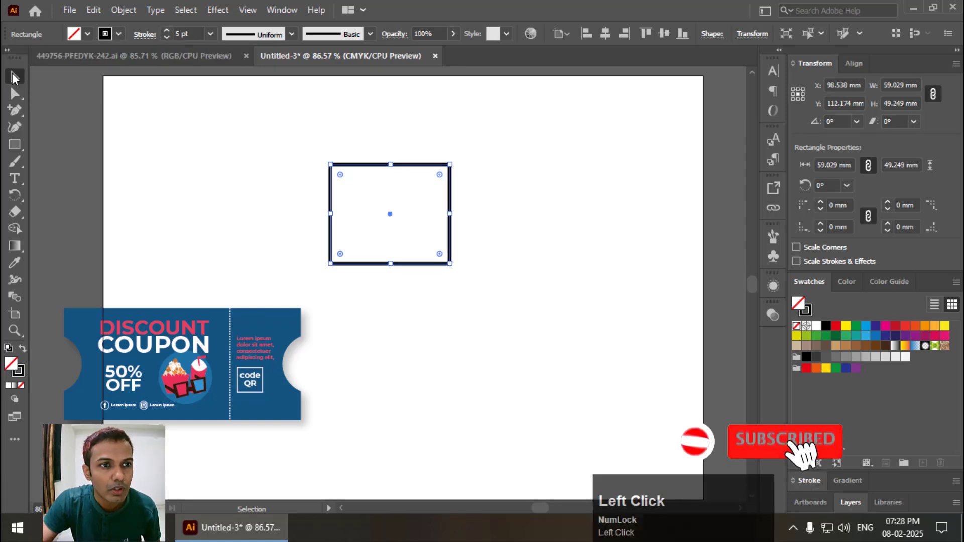
{"action": "left_click_drag", "start_coordinate": [389, 214], "coordinate": [364, 214]}
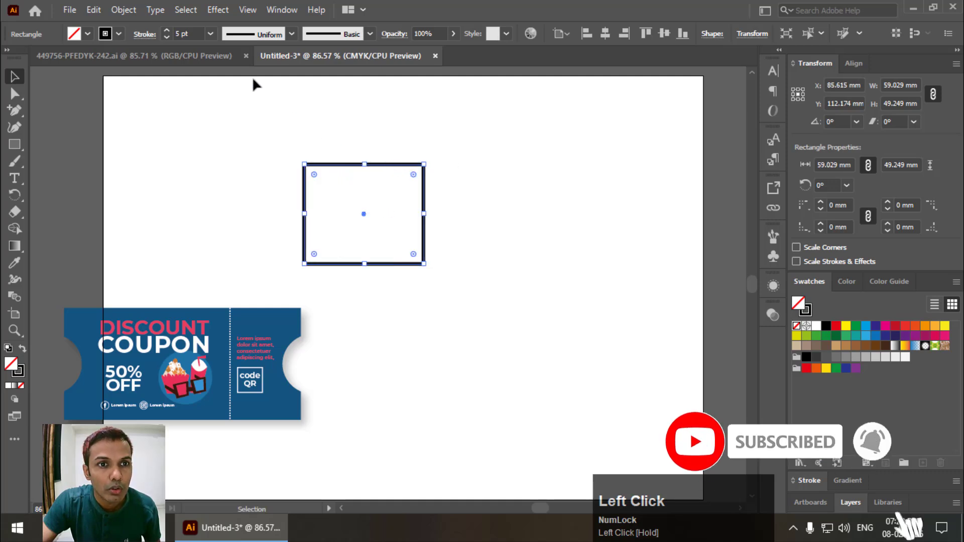
Choose Effect > 3D > Extrude & Bevel for the outlined rectangle
{"action": "left_click", "coordinate": [217, 10]}
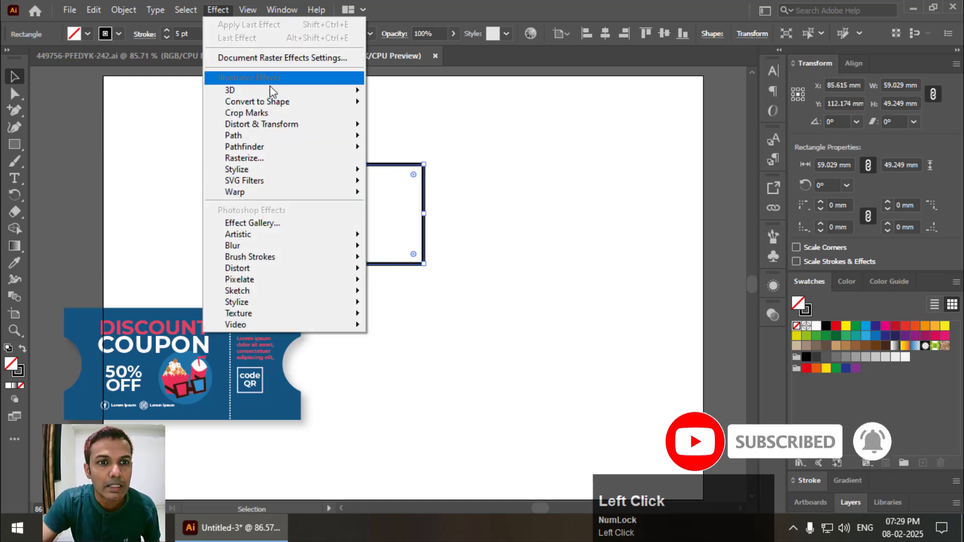
{"action": "mouse_move", "coordinate": [230, 90]}
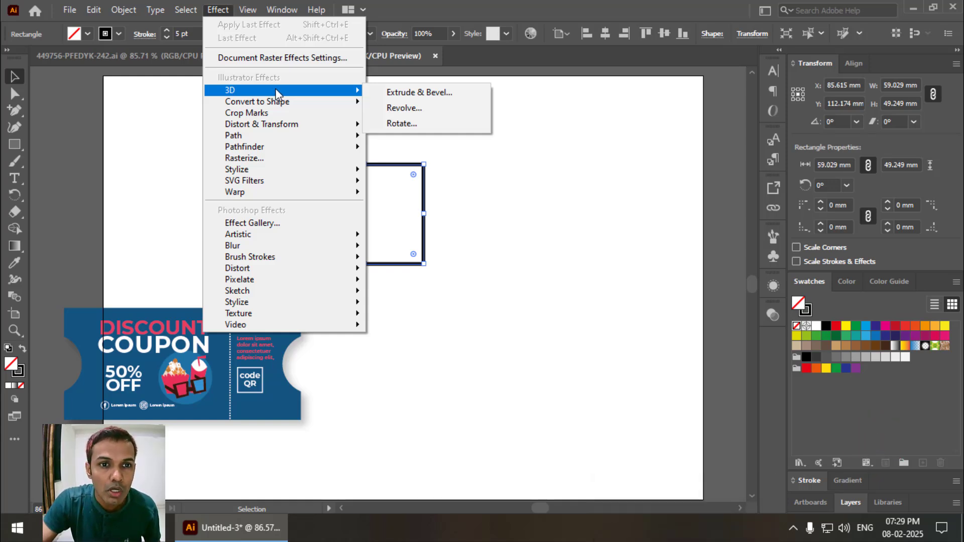
{"action": "mouse_move", "coordinate": [365, 89]}
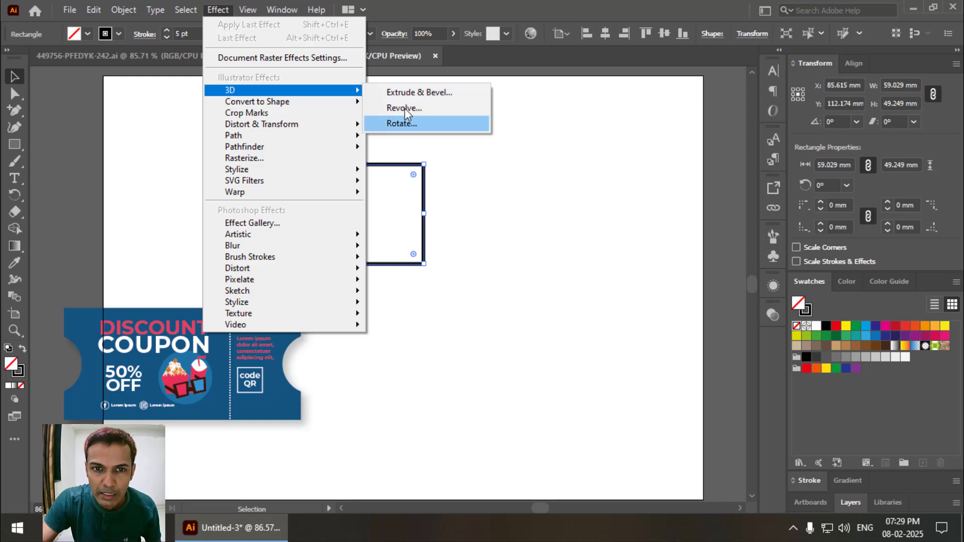
{"action": "mouse_move", "coordinate": [403, 107]}
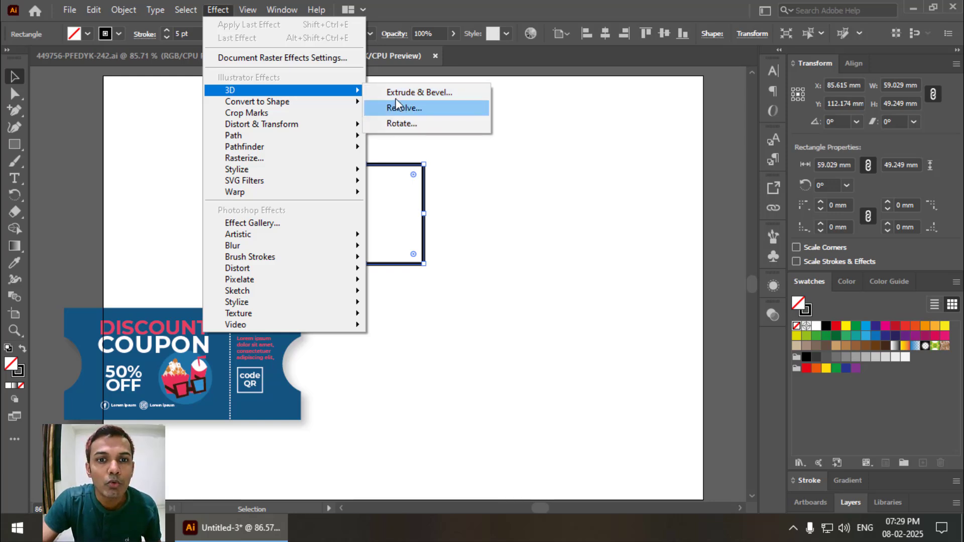
{"action": "left_click", "coordinate": [419, 92]}
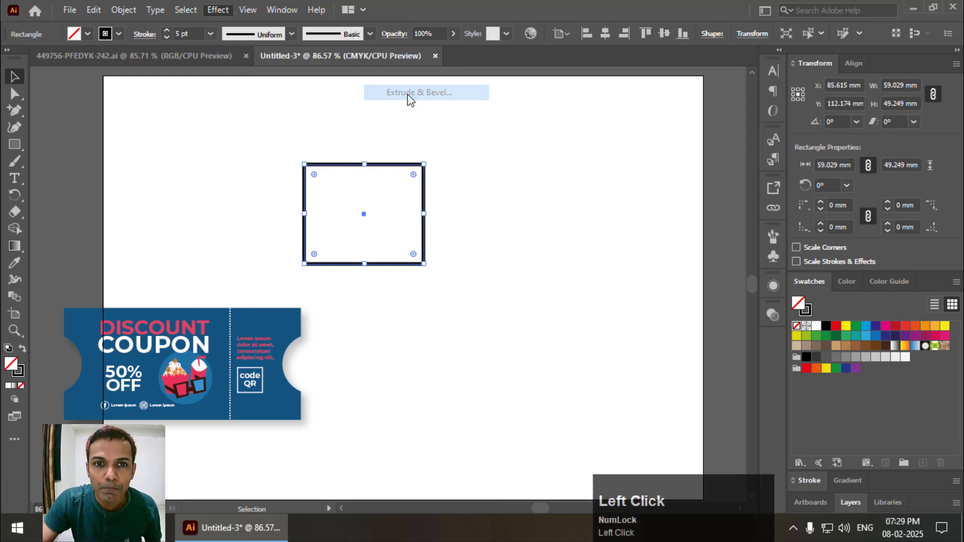
Extrude the rectangle into a red open-ended box 189 pt deep
{"action": "left_click", "coordinate": [419, 93]}
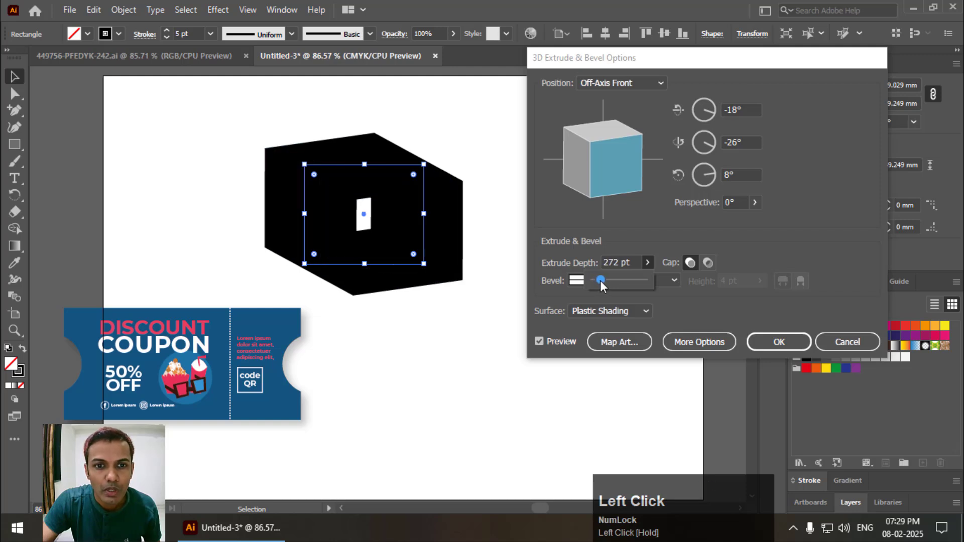
{"action": "left_click_drag", "start_coordinate": [600, 280], "coordinate": [600, 280]}
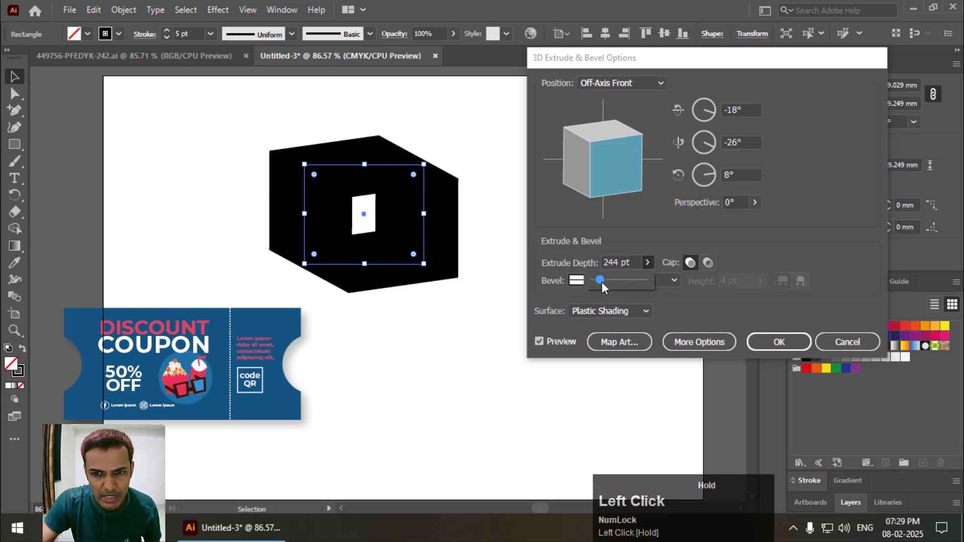
{"action": "left_click_drag", "start_coordinate": [603, 279], "coordinate": [601, 280]}
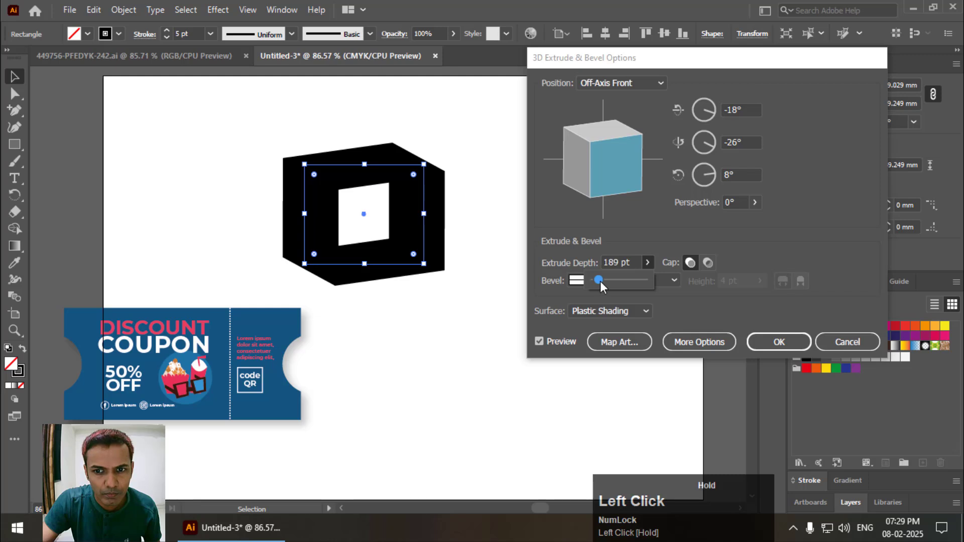
{"action": "left_click", "coordinate": [777, 341]}
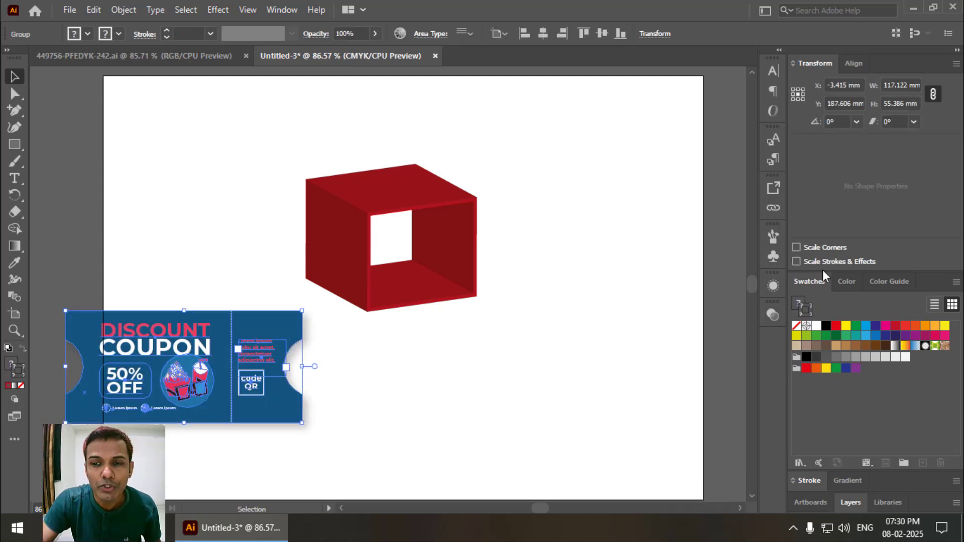
{"action": "mouse_move", "coordinate": [773, 255]}
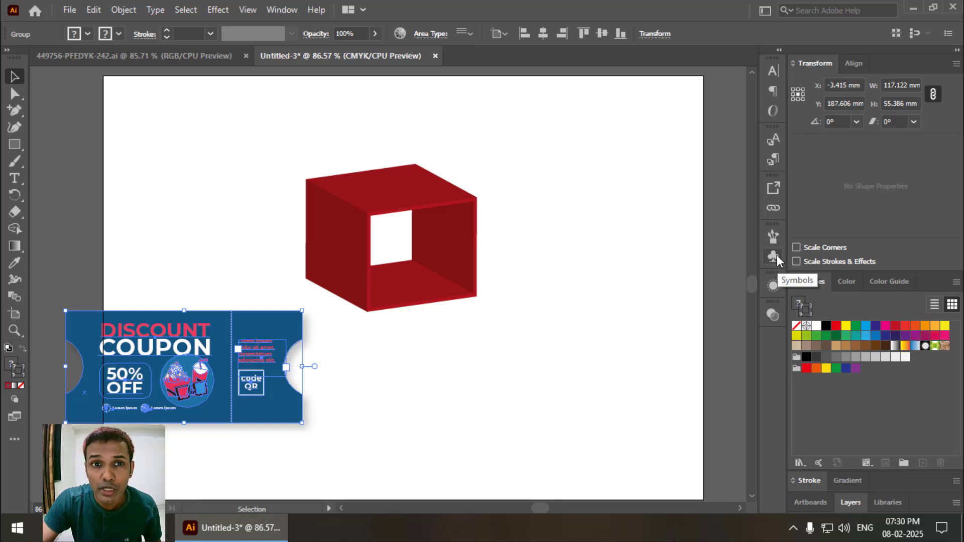
Turn the selected coupon into a new symbol named 'One' via the Symbols panel
{"action": "left_click", "coordinate": [281, 10]}
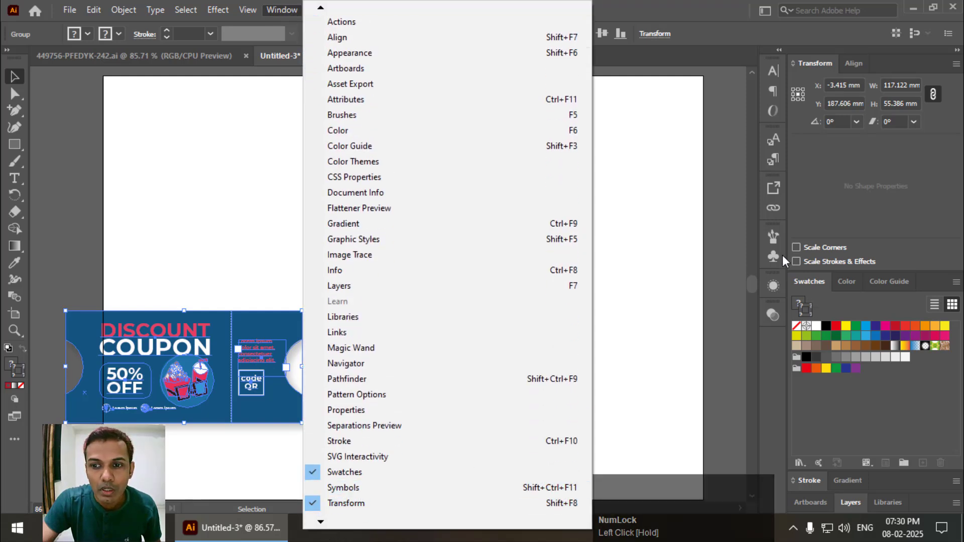
{"action": "left_click", "coordinate": [343, 487]}
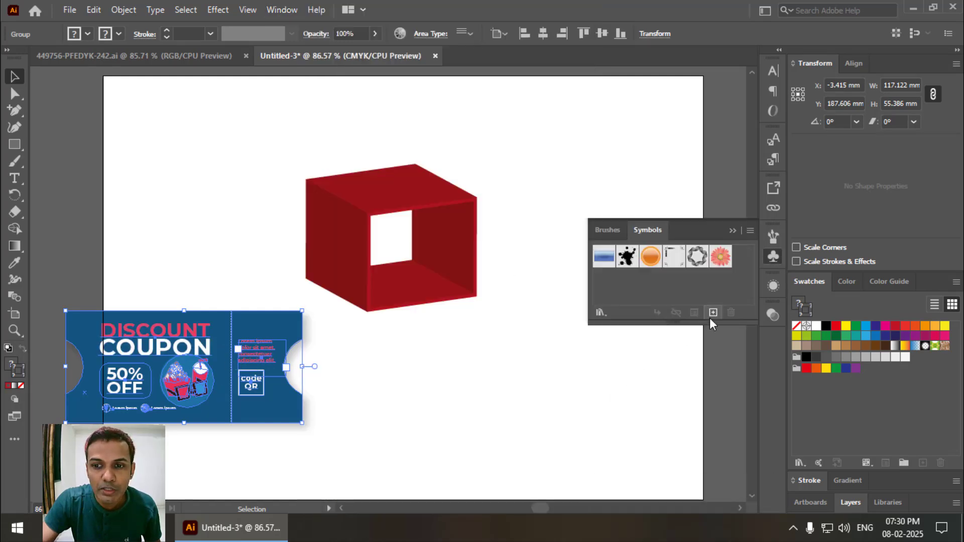
{"action": "left_click", "coordinate": [712, 313]}
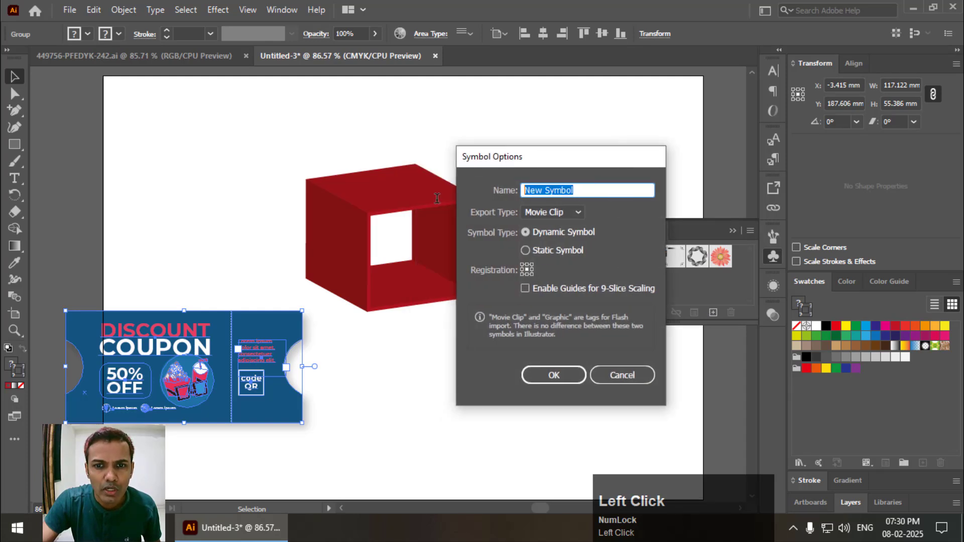
{"action": "type", "text": "One"}
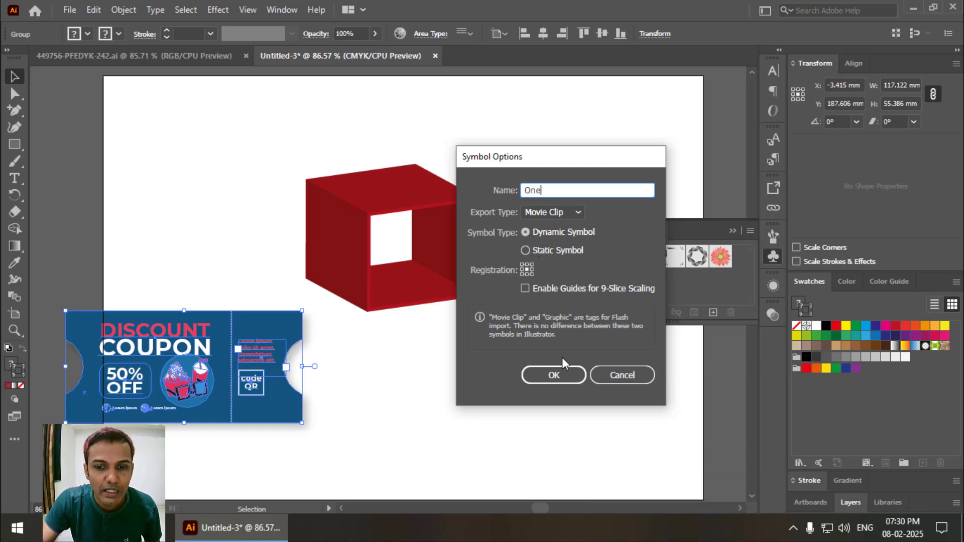
{"action": "left_click", "coordinate": [553, 375]}
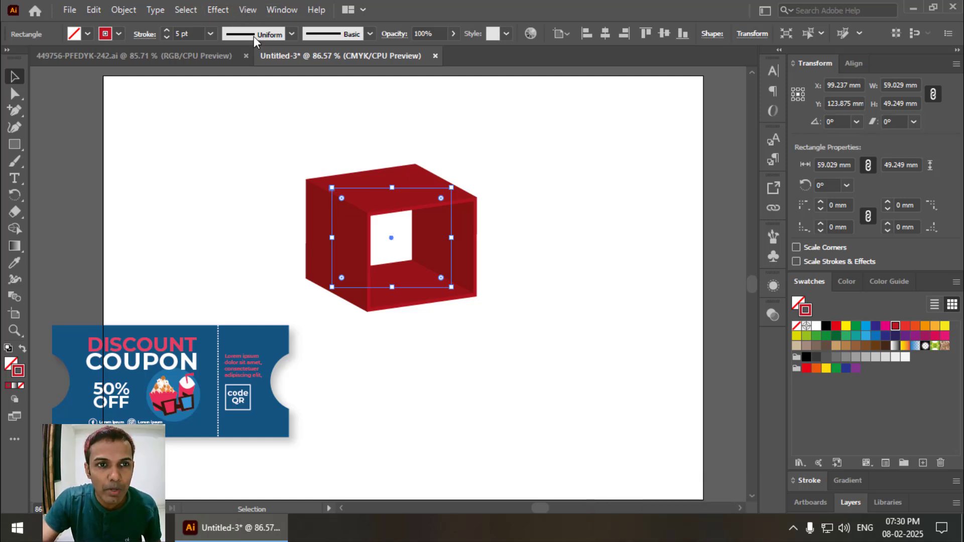
Dismiss the reapply-effect warning, nudge the red box up-left, and show the Appearance panel
{"action": "left_click", "coordinate": [217, 9]}
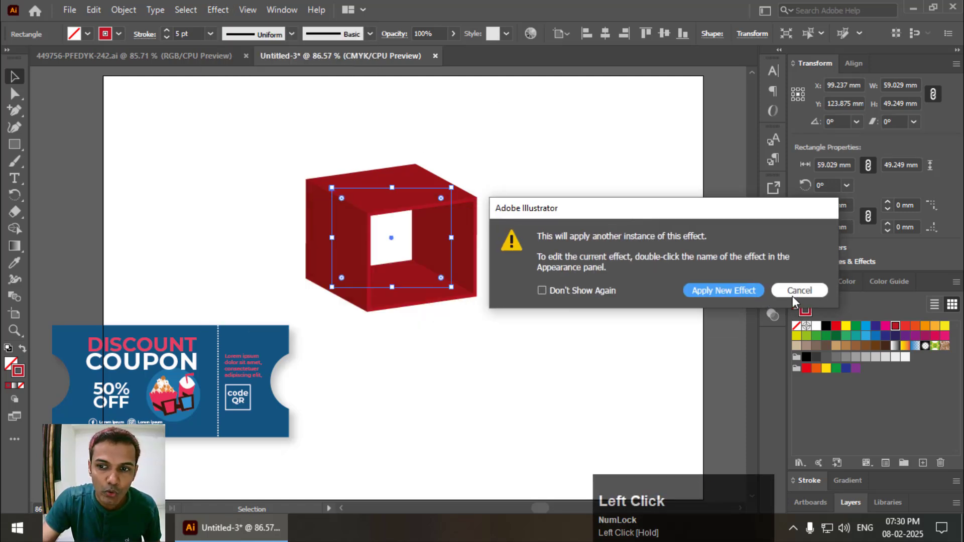
{"action": "left_click", "coordinate": [797, 290]}
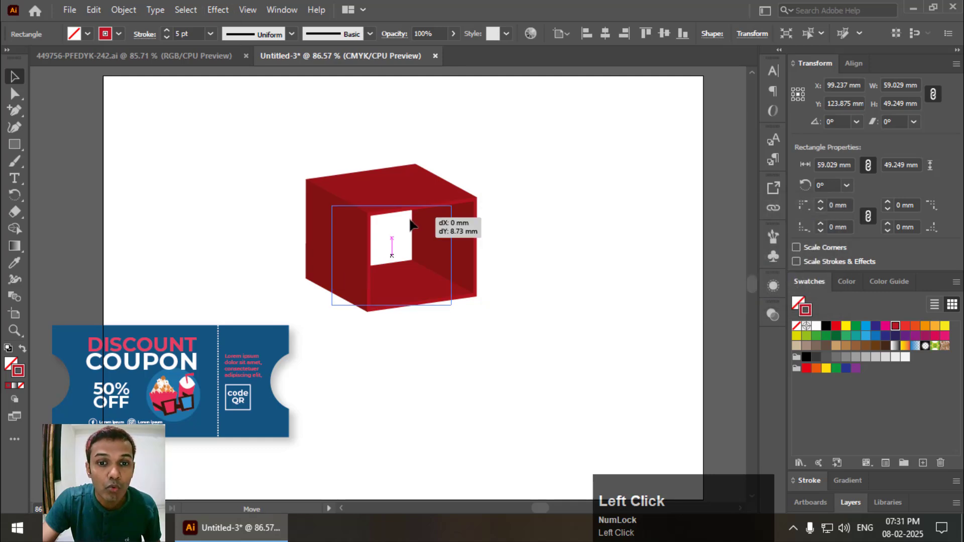
{"action": "left_click_drag", "start_coordinate": [392, 255], "coordinate": [380, 231]}
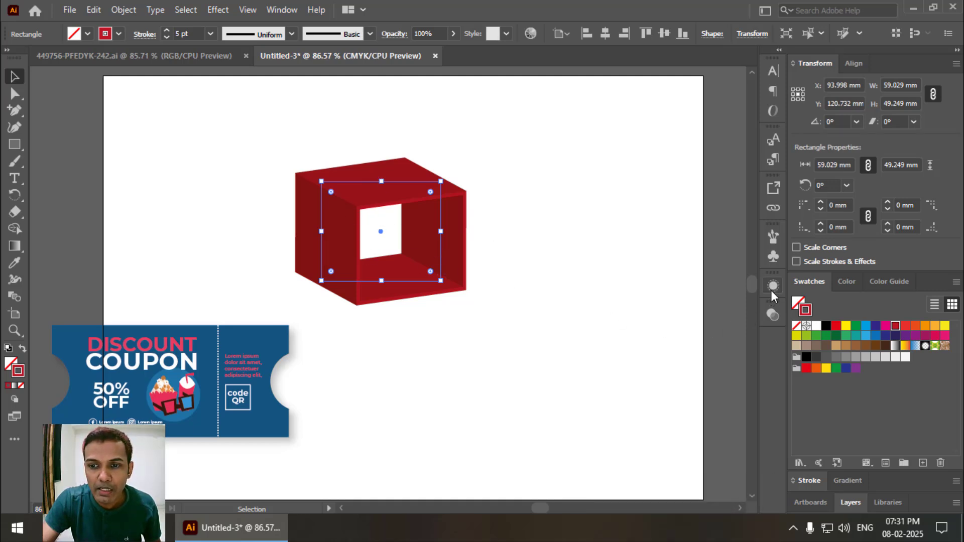
{"action": "mouse_move", "coordinate": [281, 10]}
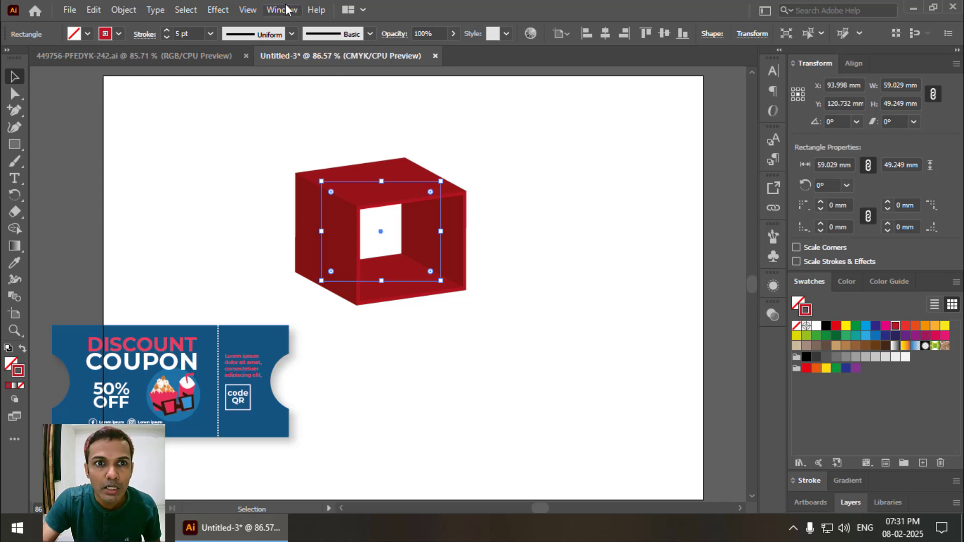
{"action": "left_click", "coordinate": [281, 10]}
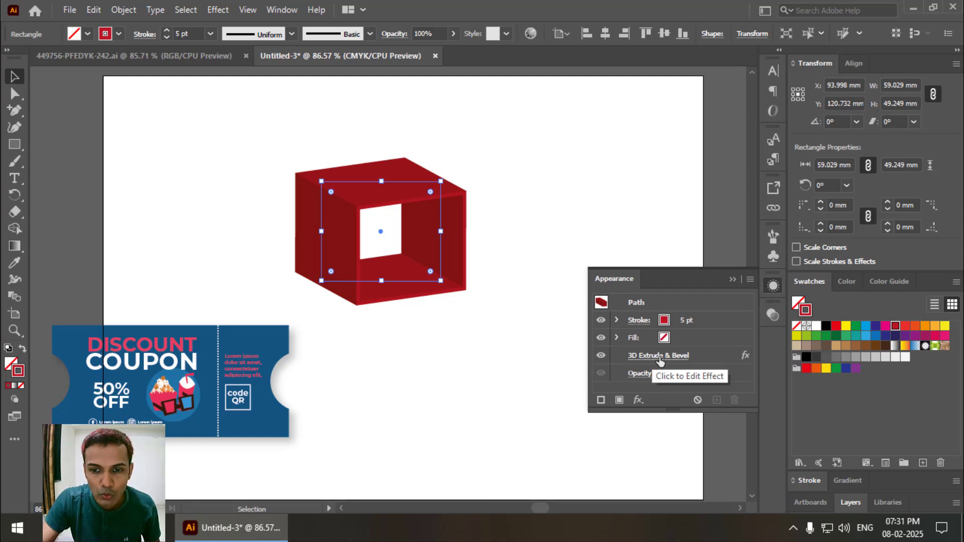
Edit the box's 3D Extrude & Bevel, rotating it to -20°, -28°, 9°, then open Map Art
{"action": "left_click", "coordinate": [658, 355]}
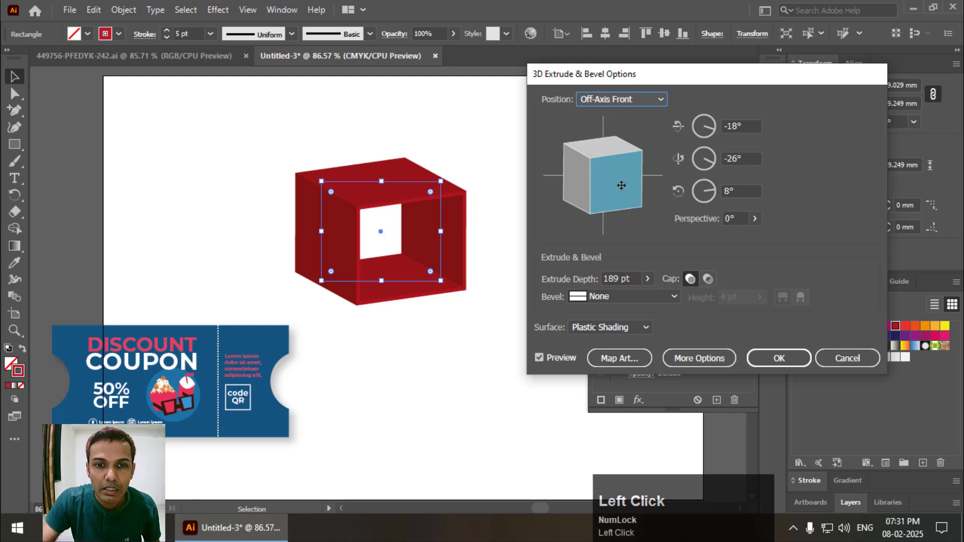
{"action": "left_click_drag", "start_coordinate": [621, 184], "coordinate": [618, 175]}
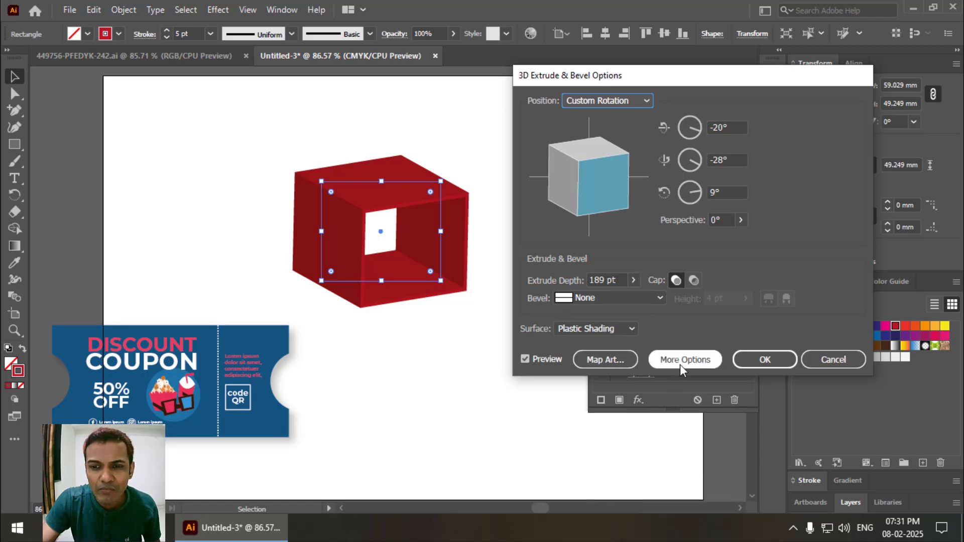
{"action": "left_click", "coordinate": [685, 359]}
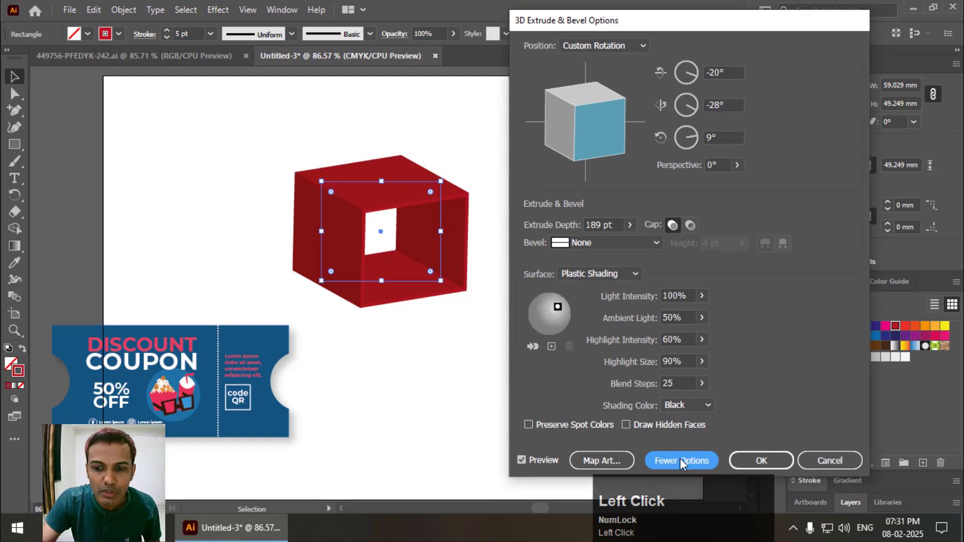
{"action": "left_click", "coordinate": [681, 460]}
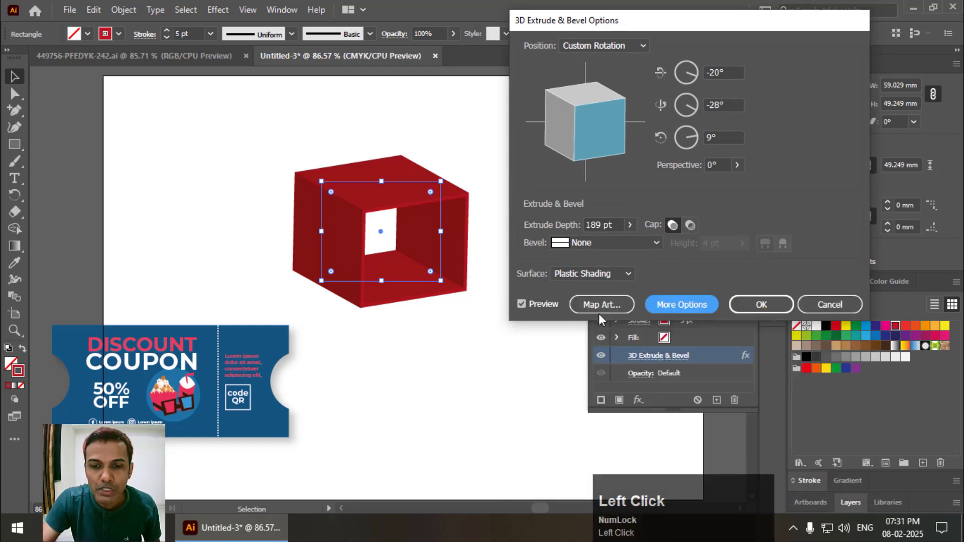
{"action": "left_click", "coordinate": [600, 304]}
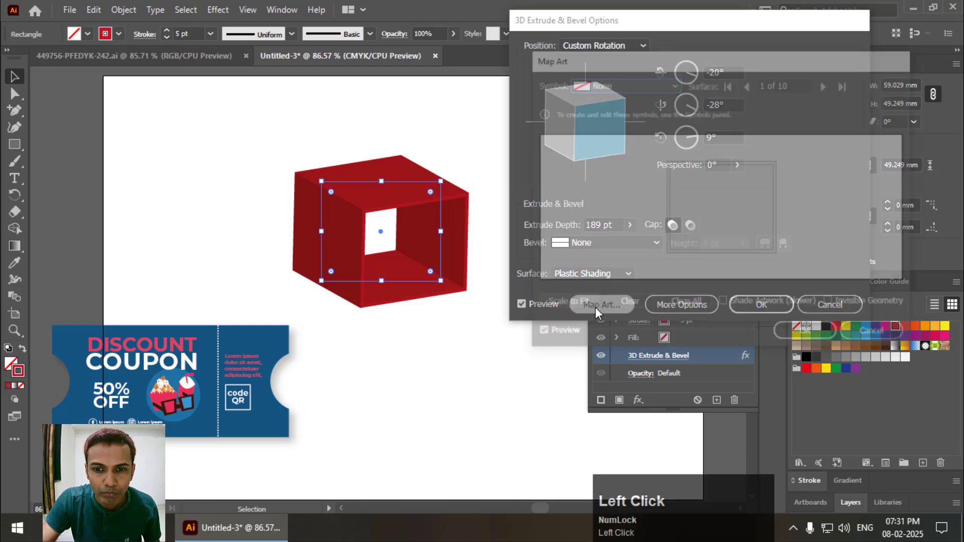
Map symbol One onto box surfaces 3 and 6, the top and side faces
{"action": "left_click", "coordinate": [600, 304]}
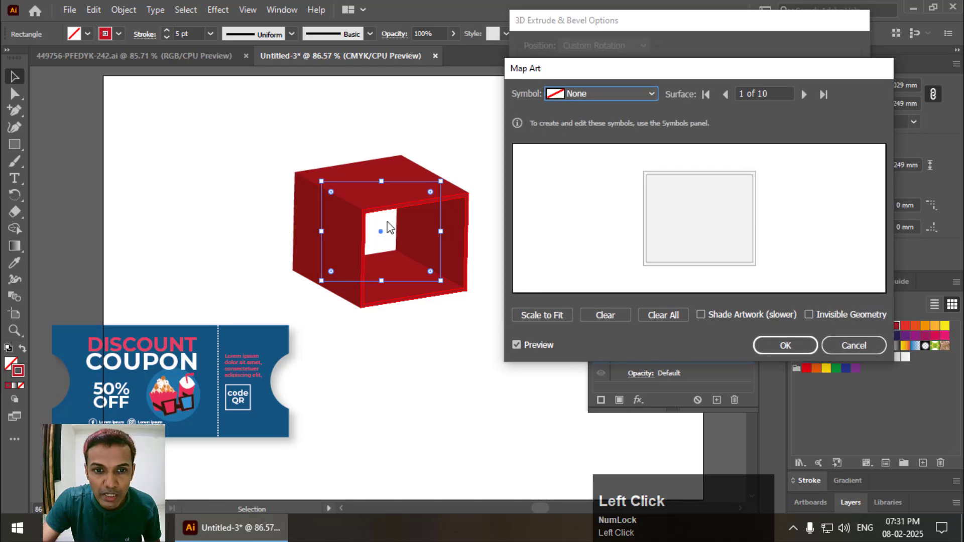
{"action": "mouse_move", "coordinate": [410, 212]}
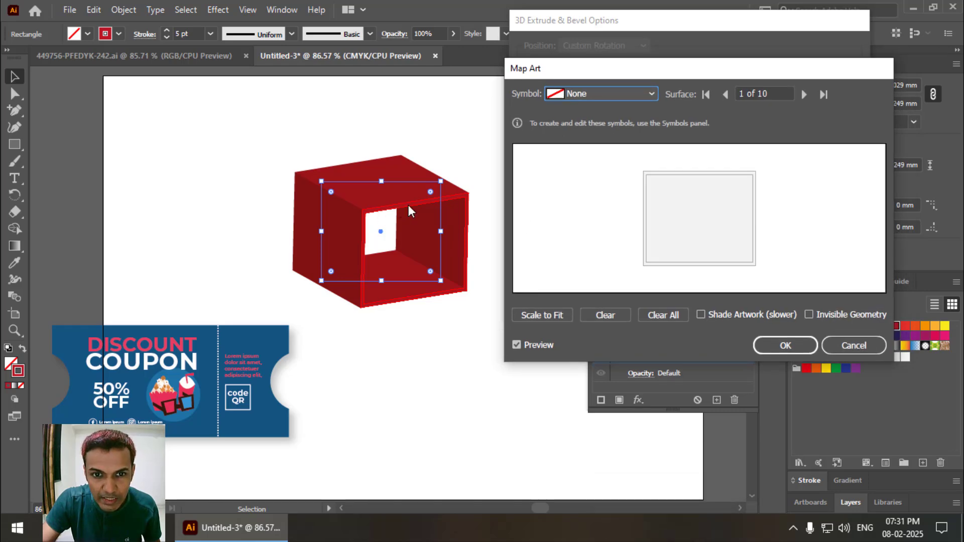
{"action": "mouse_move", "coordinate": [706, 235]}
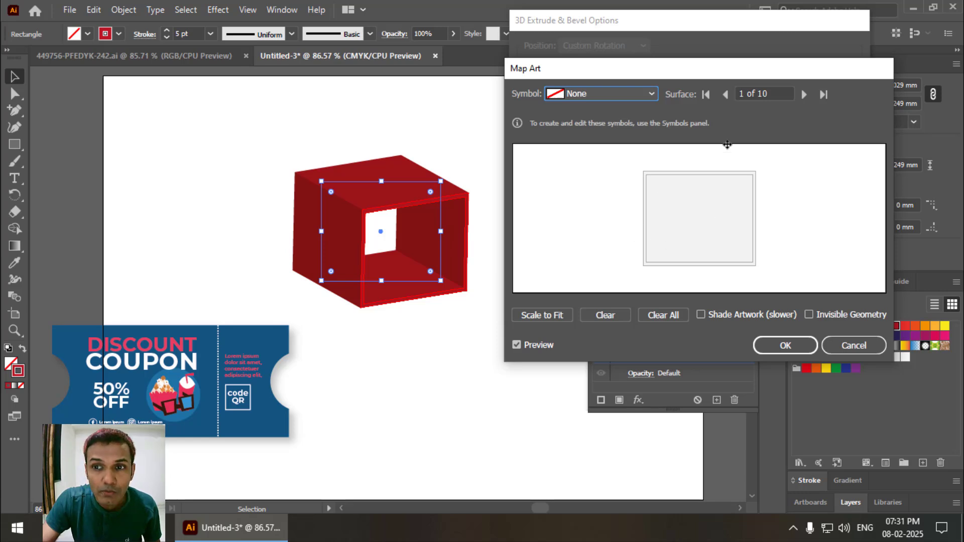
{"action": "left_click", "coordinate": [805, 94]}
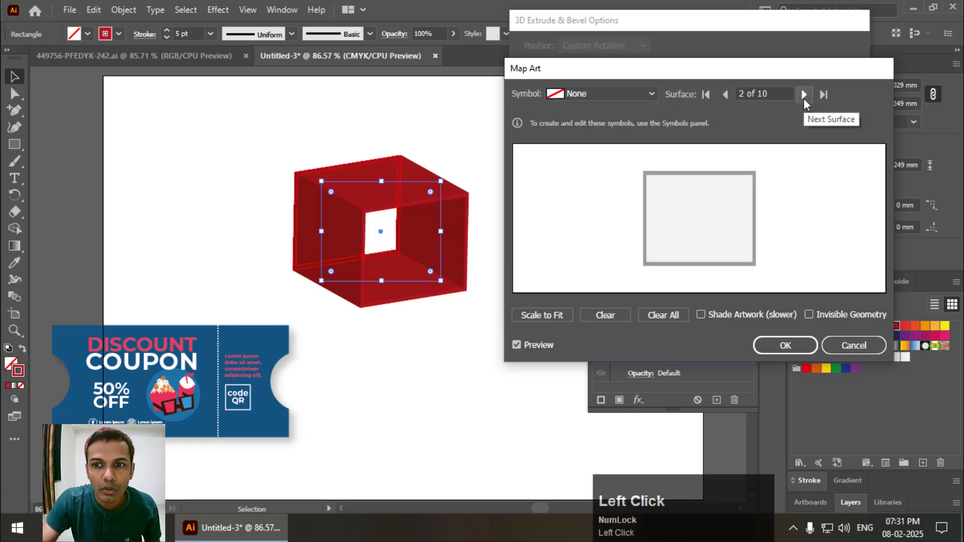
{"action": "left_click", "coordinate": [804, 94]}
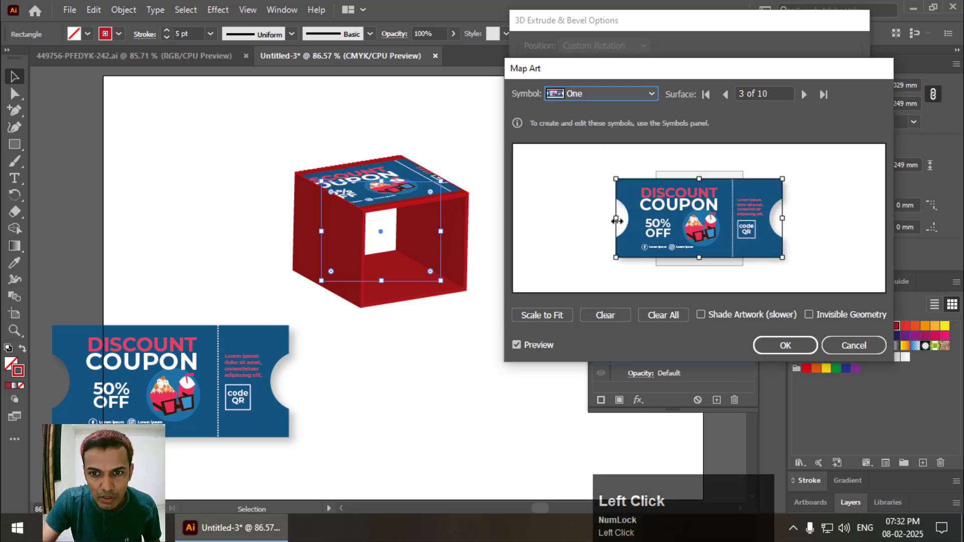
{"action": "left_click_drag", "start_coordinate": [617, 221], "coordinate": [657, 229]}
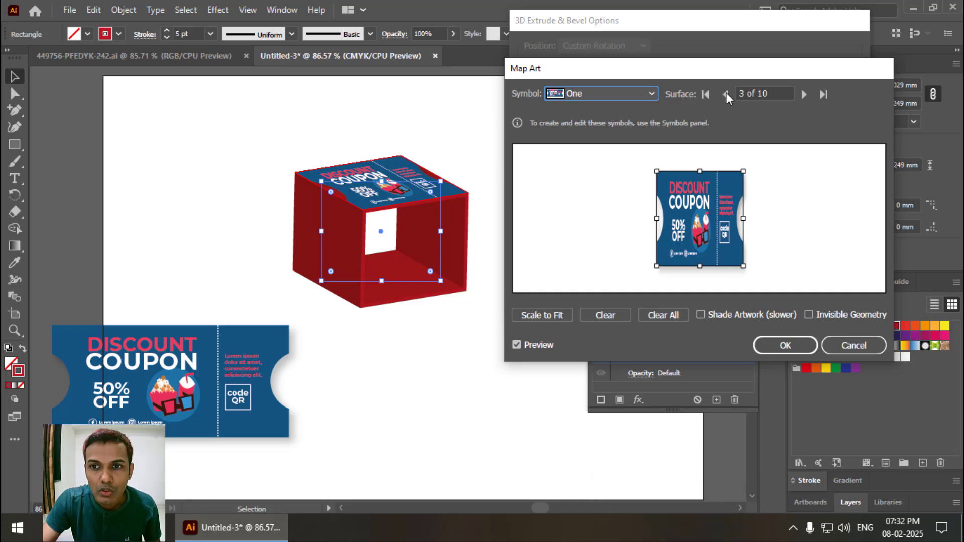
{"action": "left_click", "coordinate": [804, 94]}
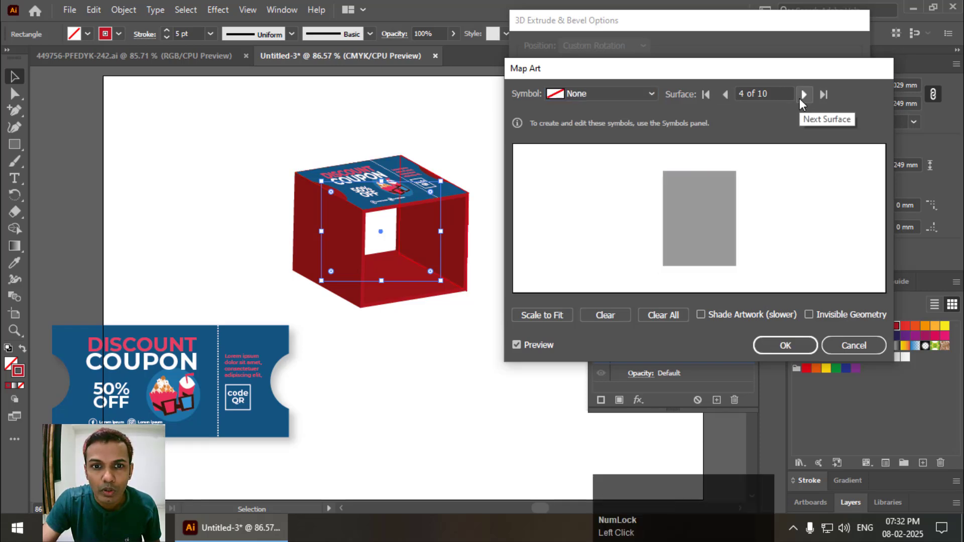
{"action": "left_click", "coordinate": [804, 94]}
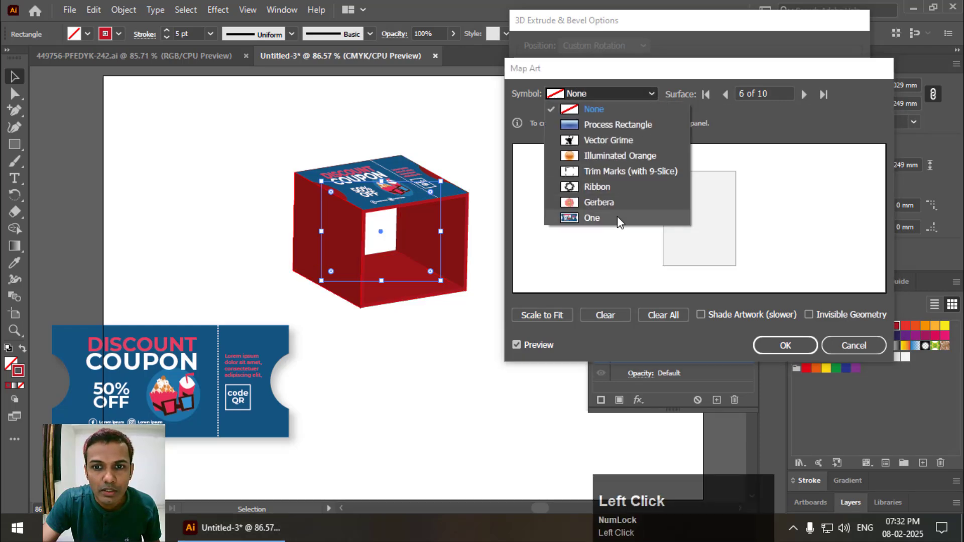
{"action": "left_click", "coordinate": [591, 217]}
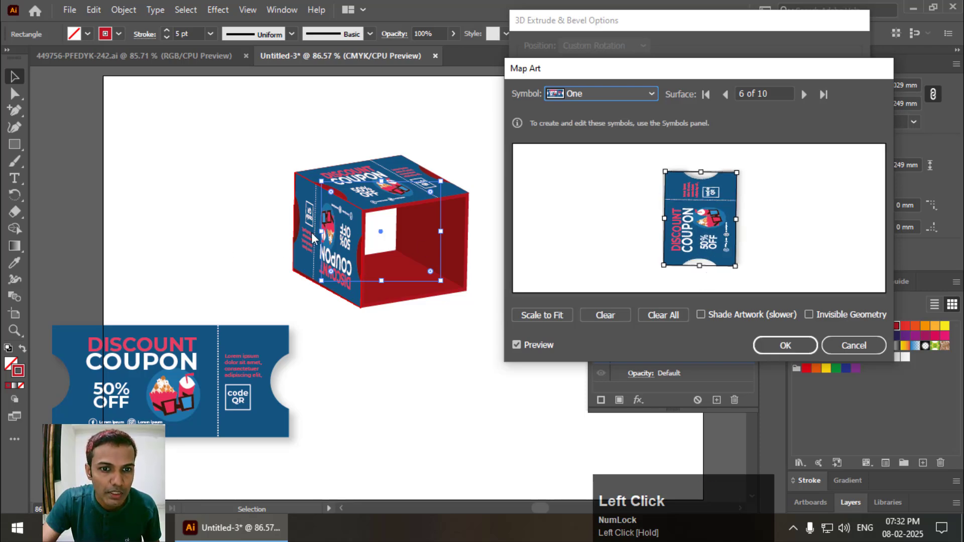
{"action": "left_click", "coordinate": [784, 345]}
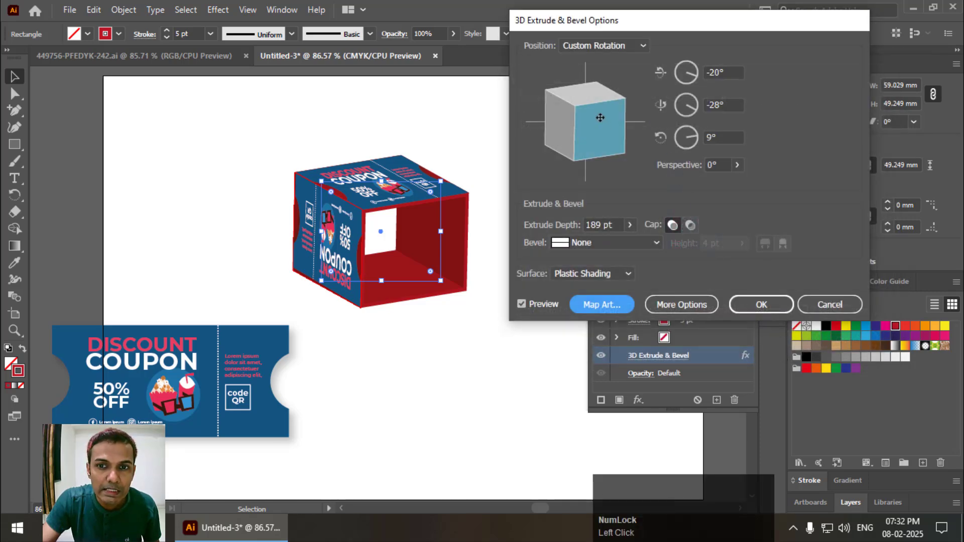
Re-tilt the coupon-wrapped box to -38°, -31°, 18° and apply the 3D settings
{"action": "left_click_drag", "start_coordinate": [600, 118], "coordinate": [603, 118]}
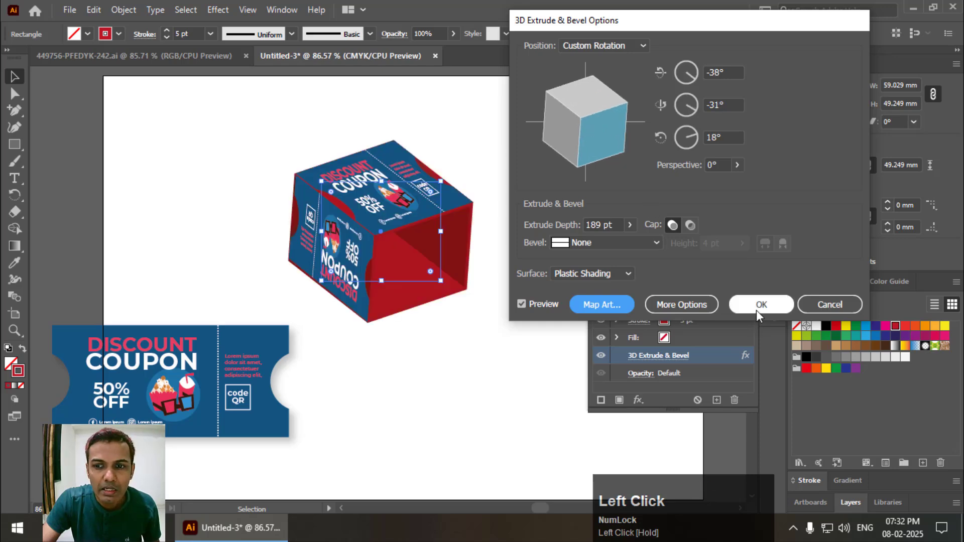
{"action": "left_click", "coordinate": [761, 304]}
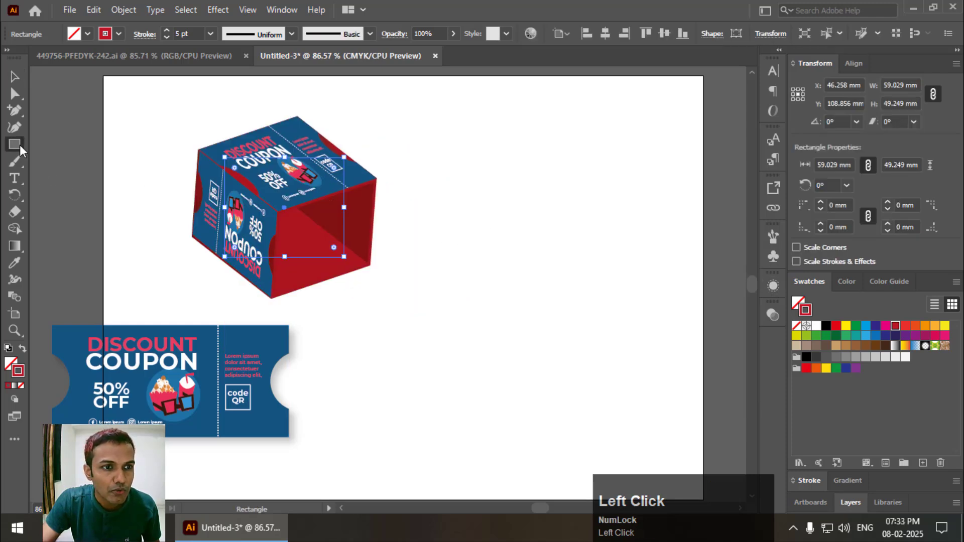
Draw a circle right of the box and extrude it into a red open 3D cylinder
{"action": "left_click_drag", "start_coordinate": [457, 194], "coordinate": [560, 311]}
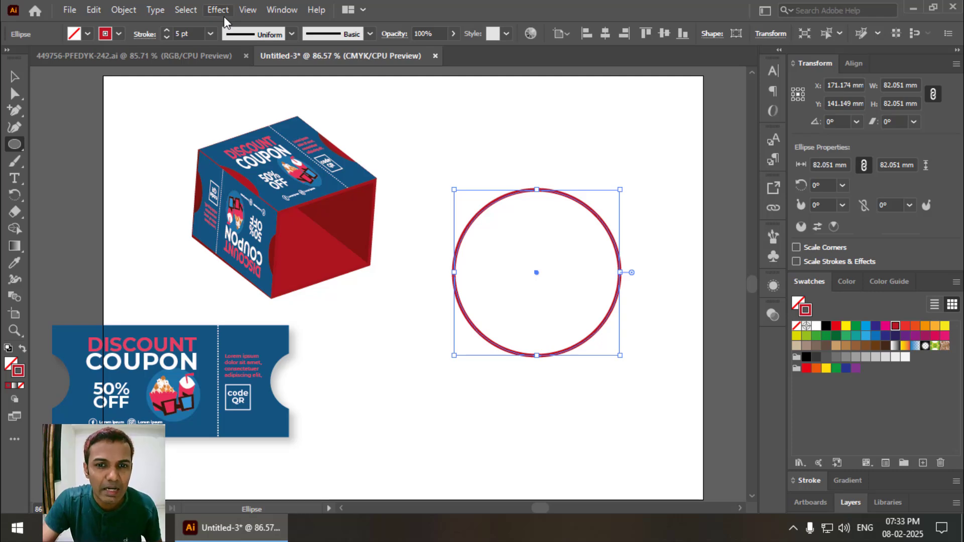
{"action": "left_click", "coordinate": [217, 10]}
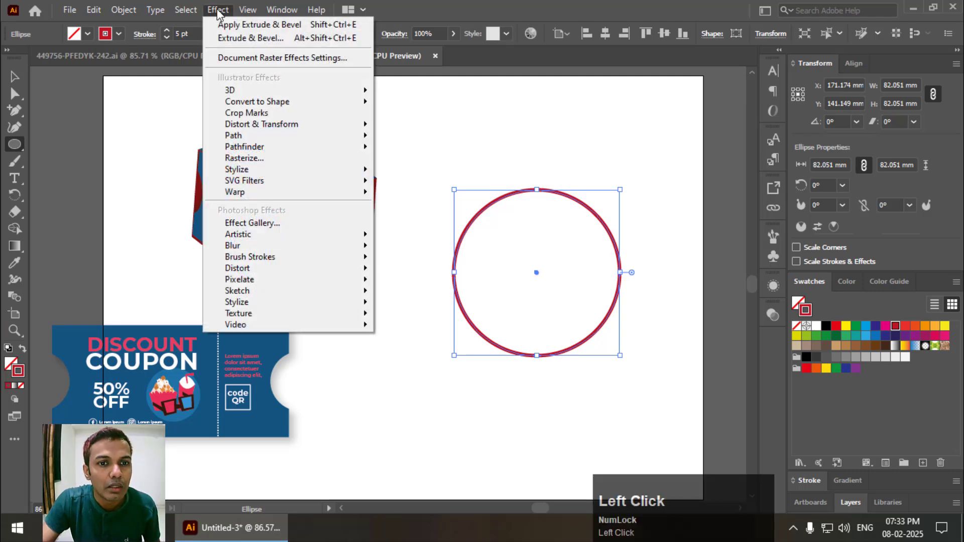
{"action": "mouse_move", "coordinate": [230, 90]}
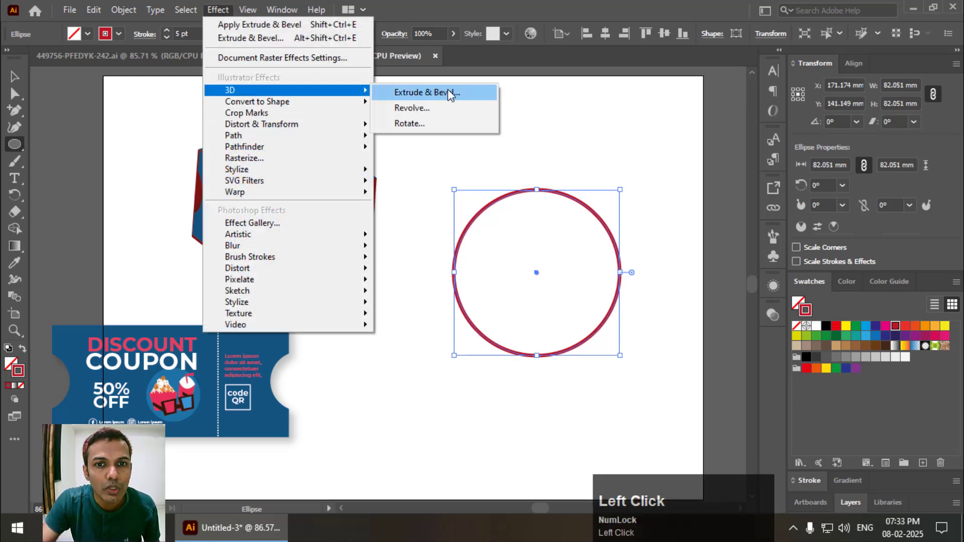
{"action": "left_click", "coordinate": [425, 92]}
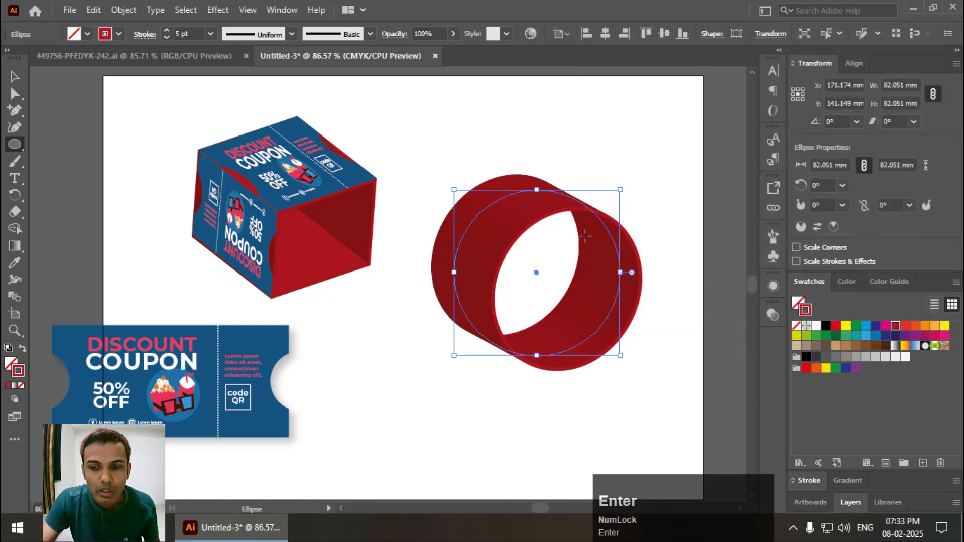
{"action": "left_click", "coordinate": [773, 286]}
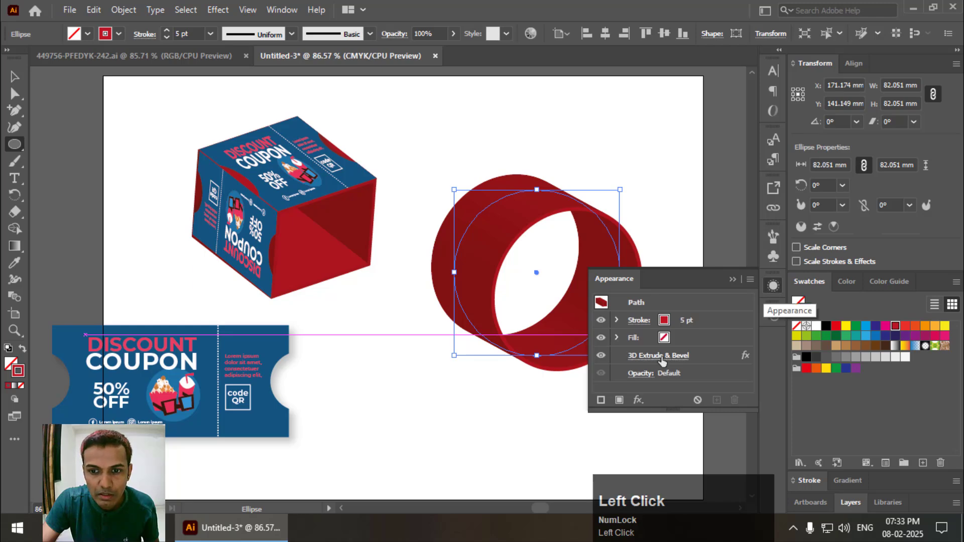
Open Map Art for the cylinder's 3D effect and assign symbol One to surfaces 3 and 4
{"action": "left_click", "coordinate": [658, 355]}
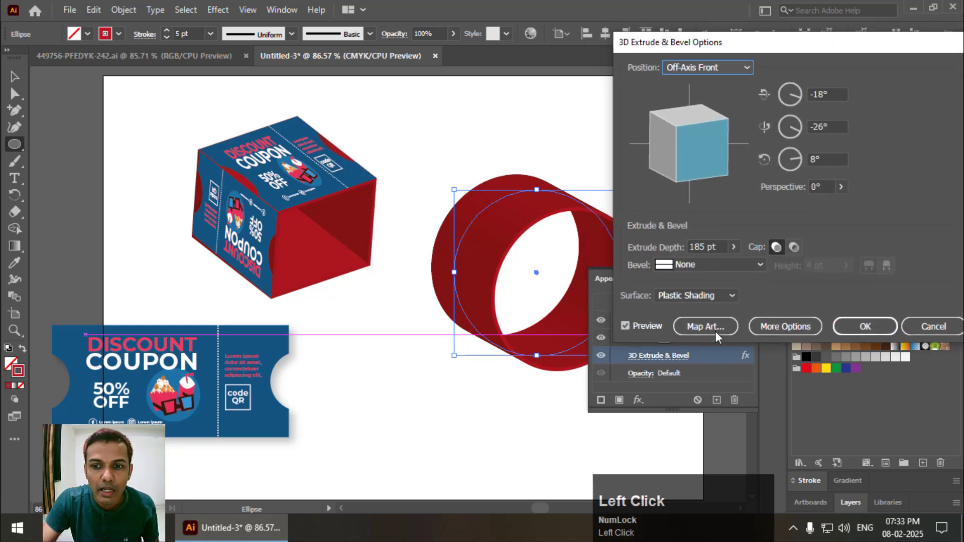
{"action": "left_click", "coordinate": [704, 326]}
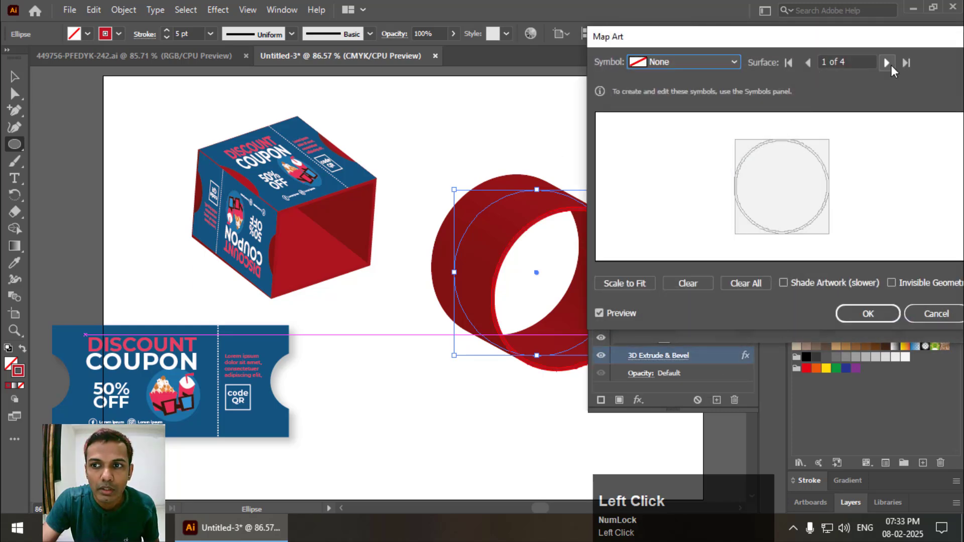
{"action": "left_click", "coordinate": [887, 62]}
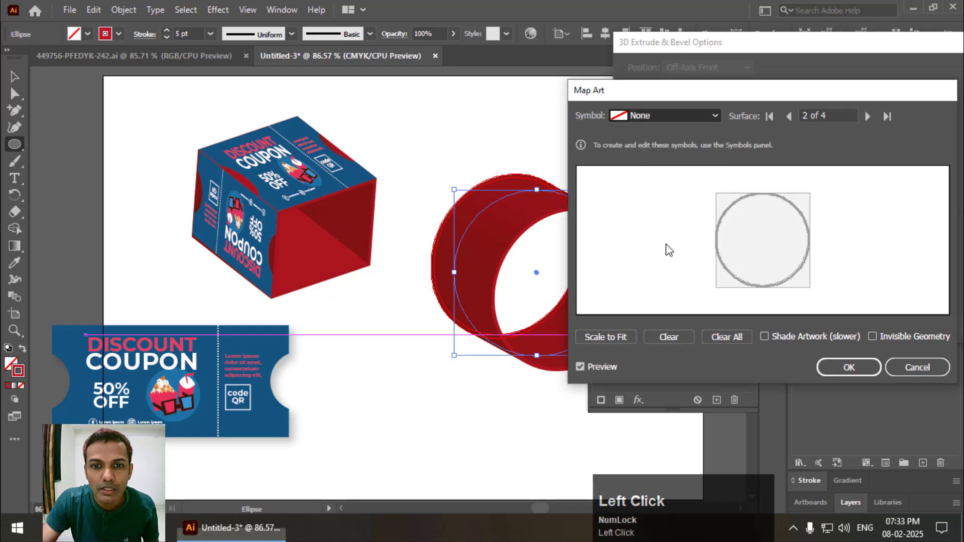
{"action": "left_click", "coordinate": [663, 115]}
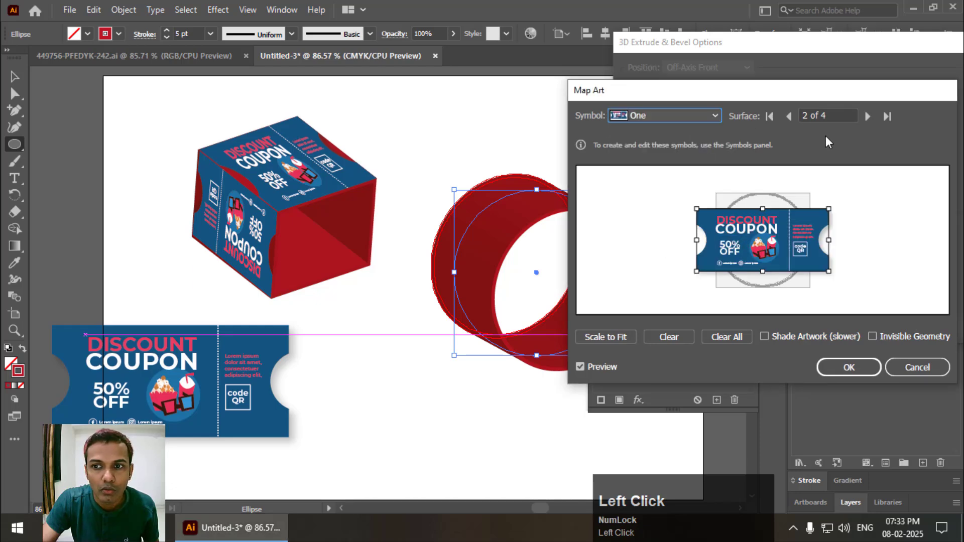
{"action": "left_click", "coordinate": [867, 115]}
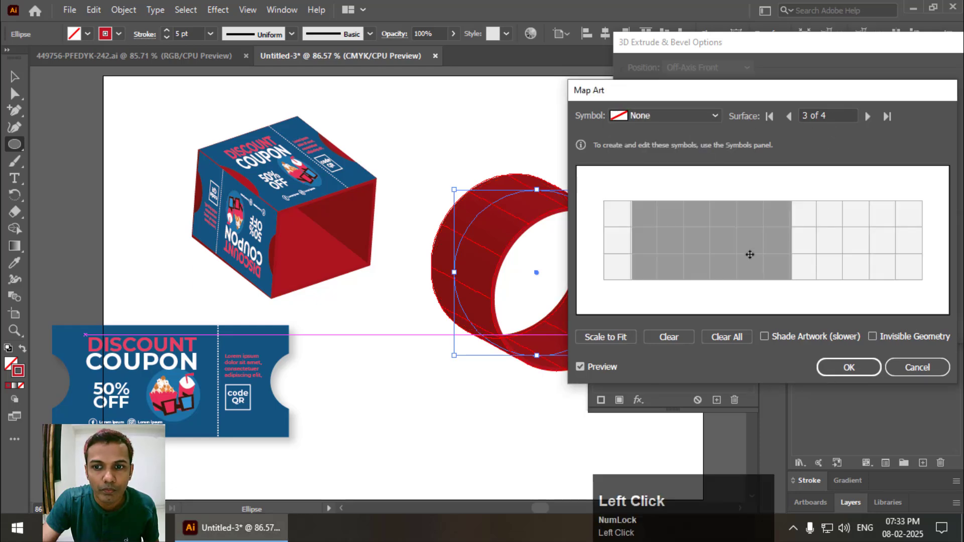
{"action": "mouse_move", "coordinate": [668, 244]}
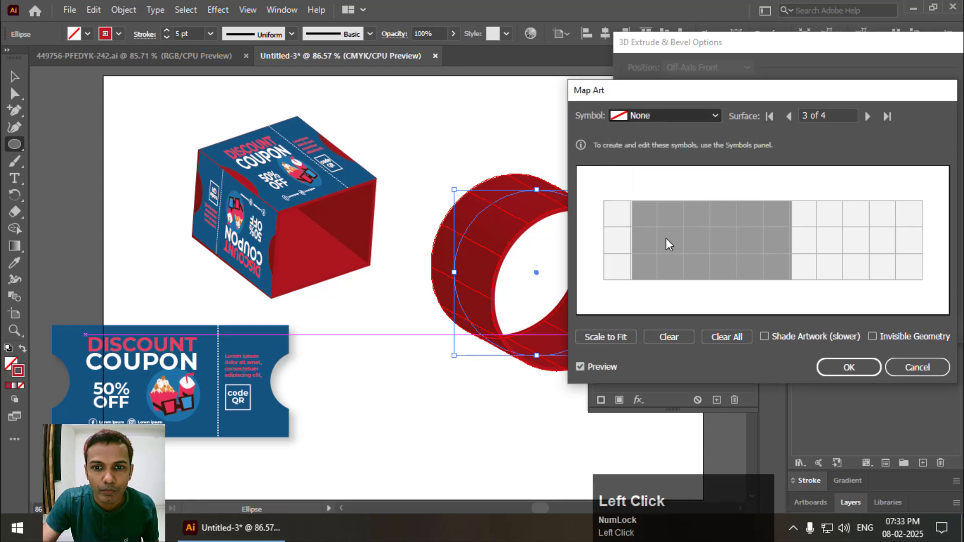
{"action": "left_click", "coordinate": [664, 116]}
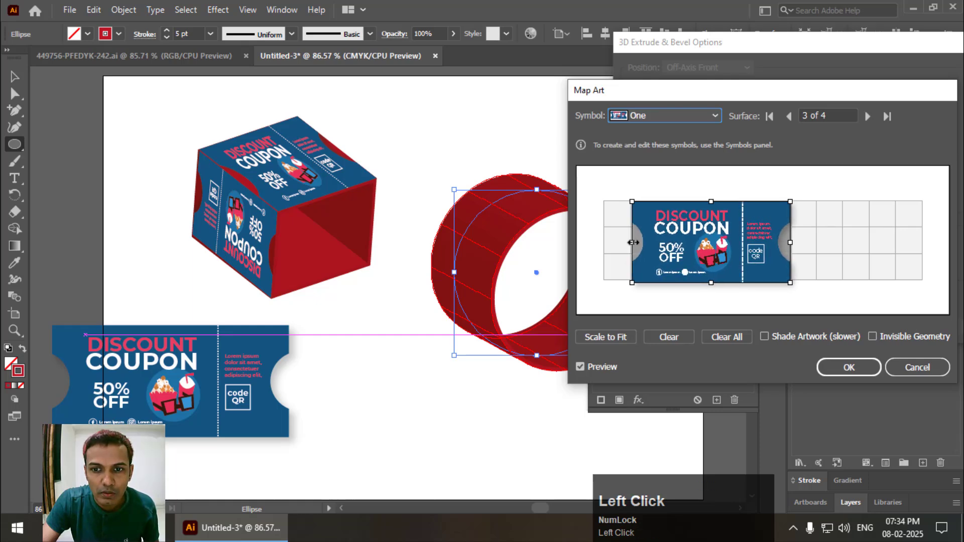
{"action": "left_click", "coordinate": [867, 116]}
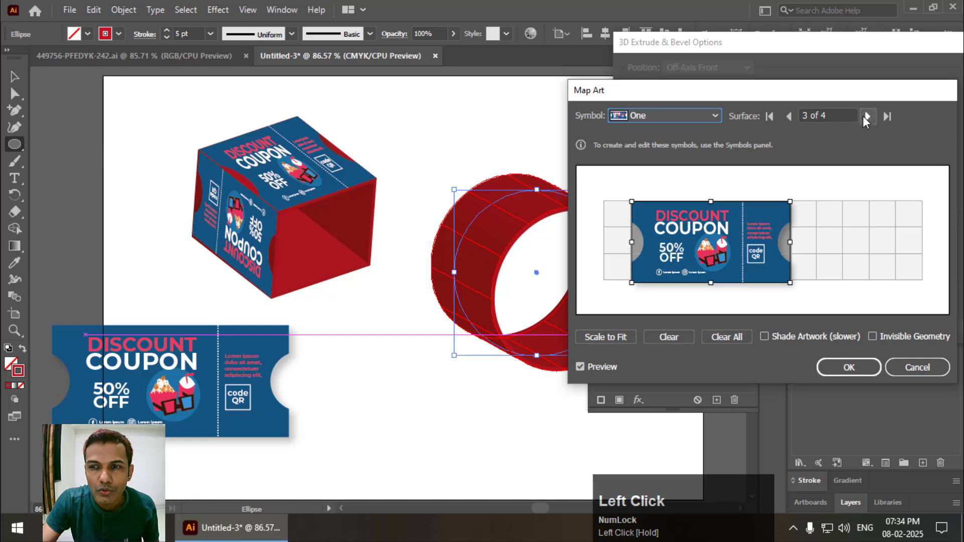
{"action": "left_click", "coordinate": [867, 116]}
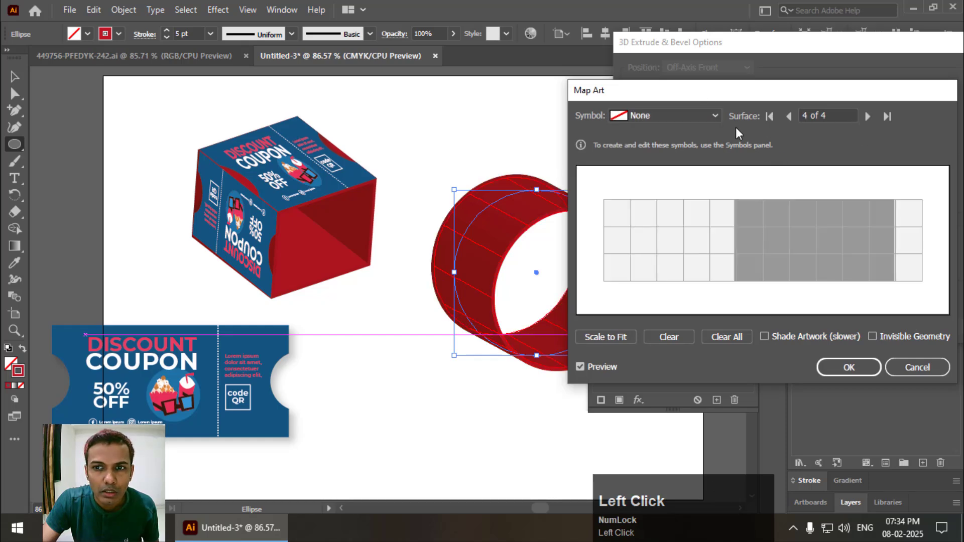
{"action": "mouse_move", "coordinate": [676, 246]}
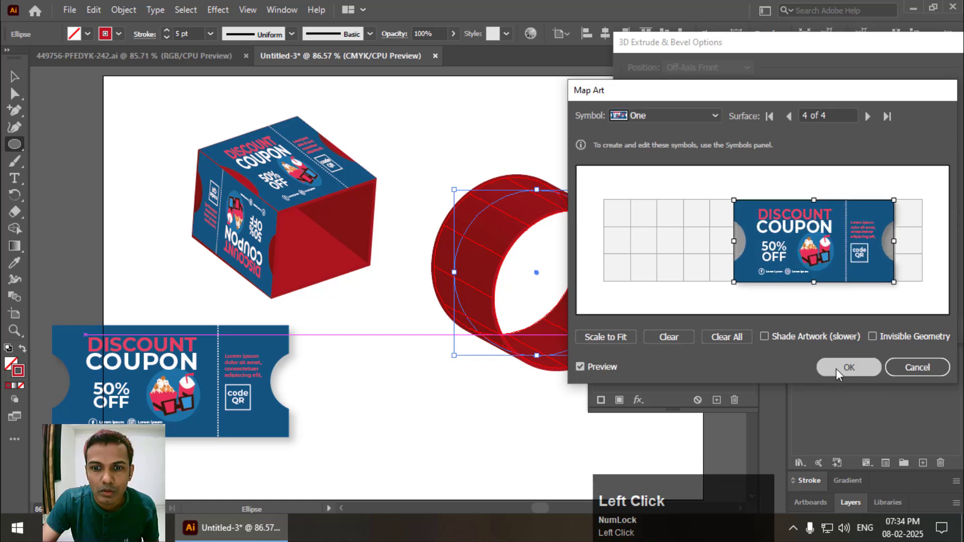
Confirm the coupon mapping, tilt the cylinder to 43°, 12°, -102°, and apply the 3D settings
{"action": "left_click", "coordinate": [849, 367]}
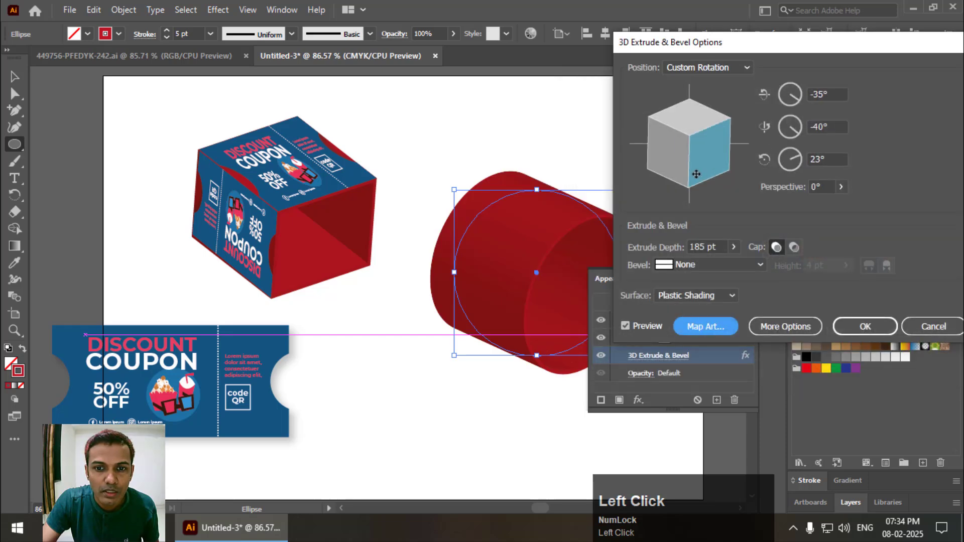
{"action": "left_click_drag", "start_coordinate": [695, 174], "coordinate": [687, 187]}
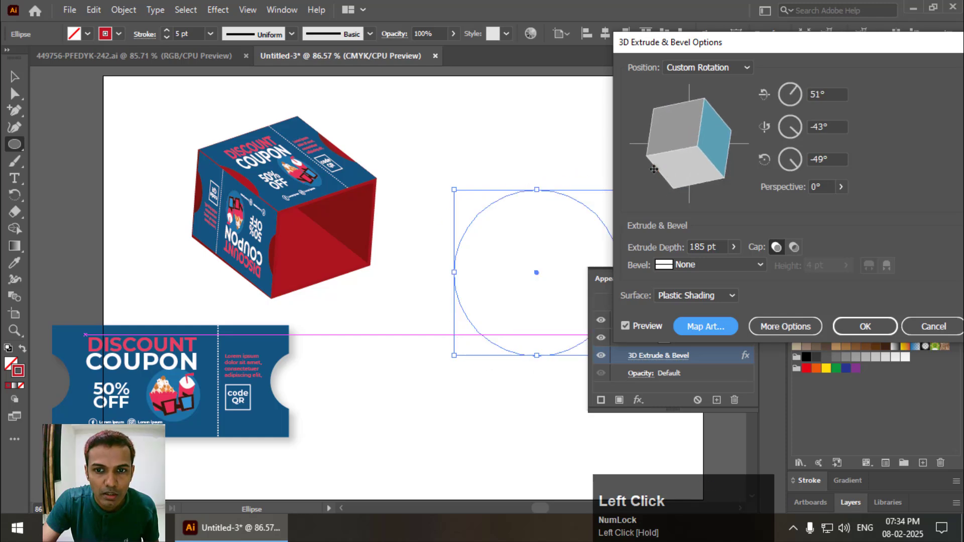
{"action": "left_click_drag", "start_coordinate": [653, 169], "coordinate": [698, 166]}
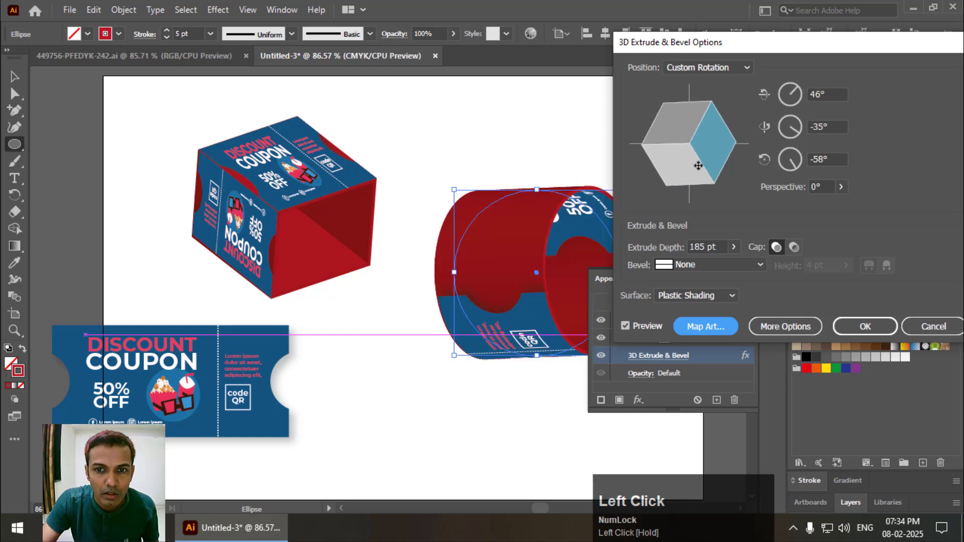
{"action": "left_click_drag", "start_coordinate": [698, 166], "coordinate": [658, 170]}
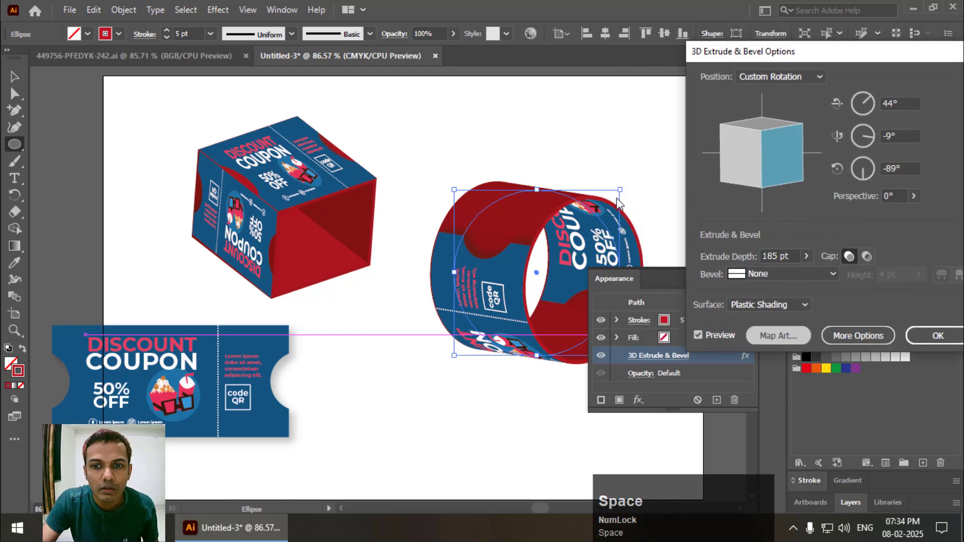
{"action": "left_click", "coordinate": [778, 335]}
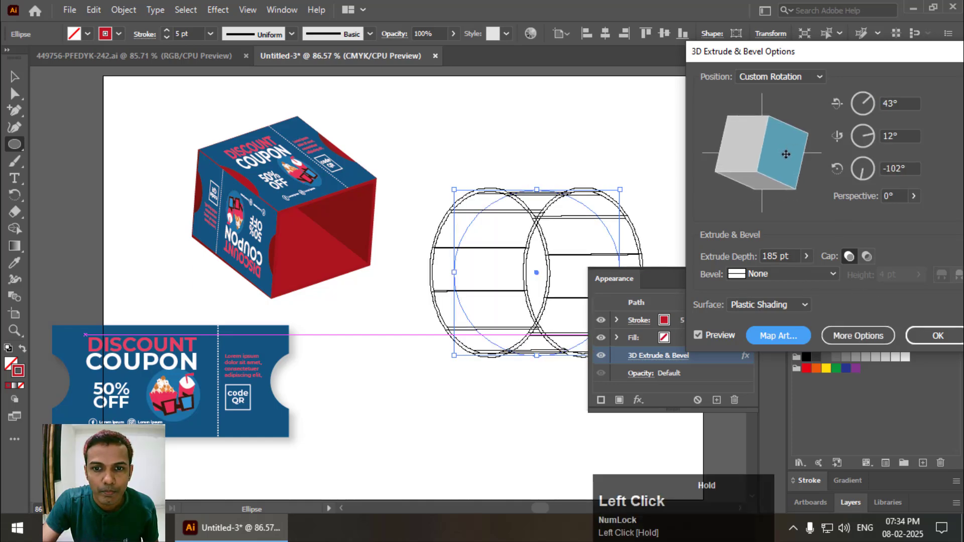
{"action": "left_click", "coordinate": [777, 335]}
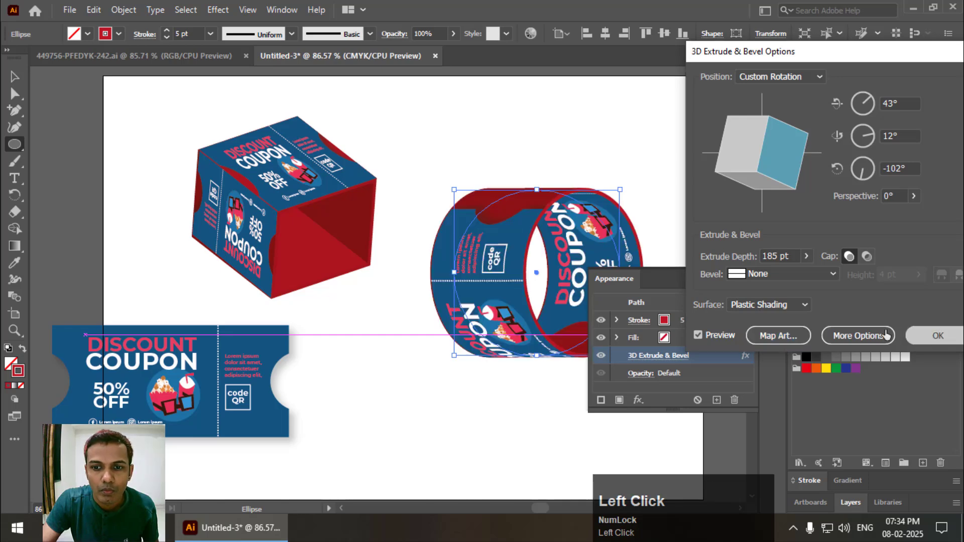
{"action": "left_click", "coordinate": [936, 336]}
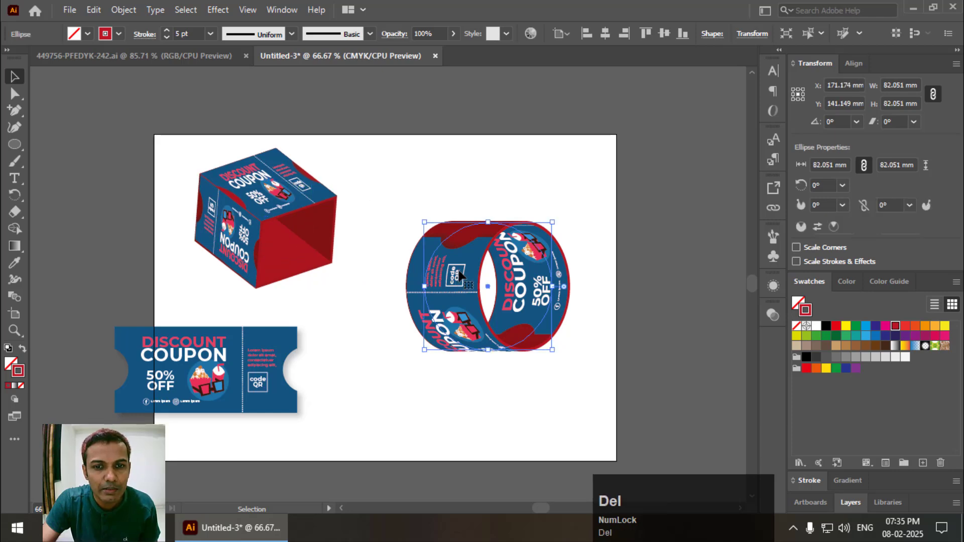
Clear the artboard and draw a 5 pt S-shaped curve with the Pencil tool
{"action": "key", "text": "Delete"}
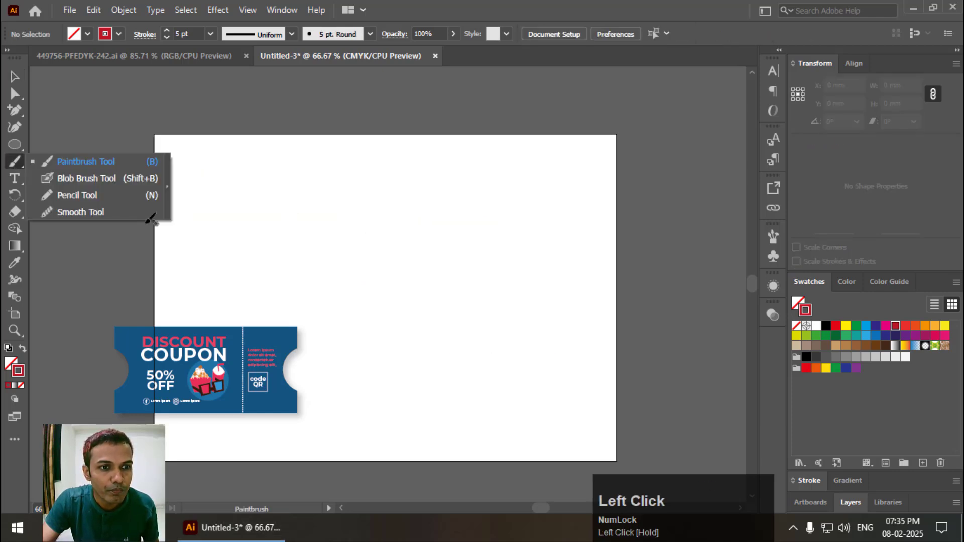
{"action": "double_click", "coordinate": [77, 195]}
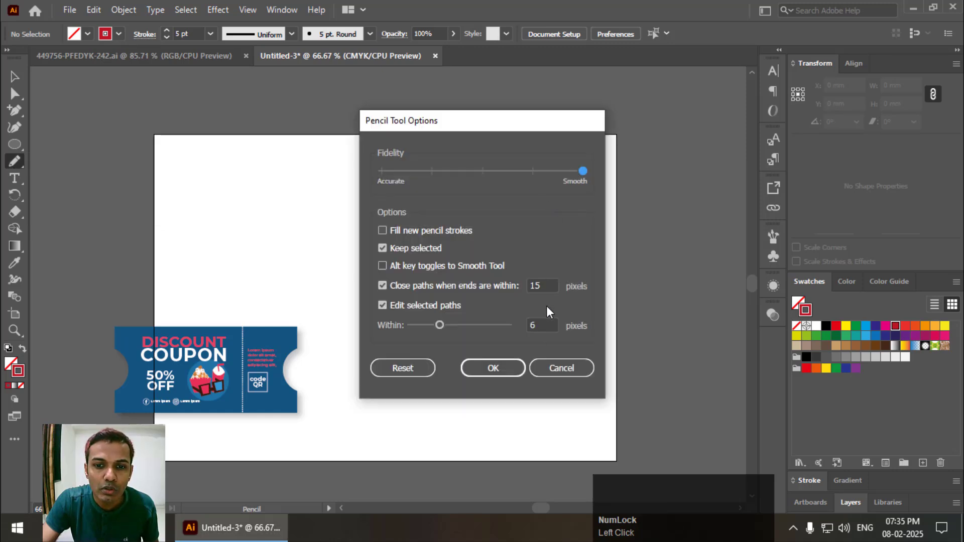
{"action": "left_click", "coordinate": [492, 368]}
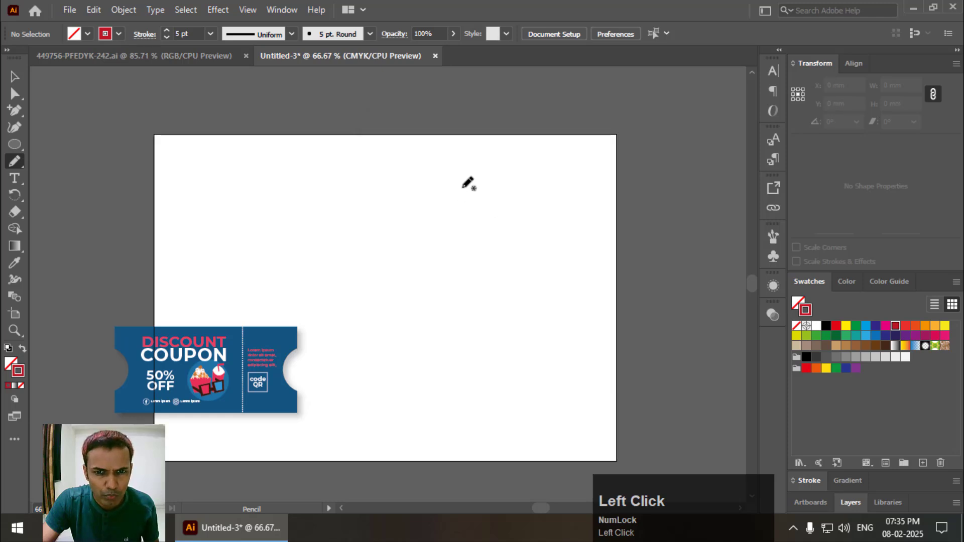
{"action": "mouse_move", "coordinate": [415, 180]}
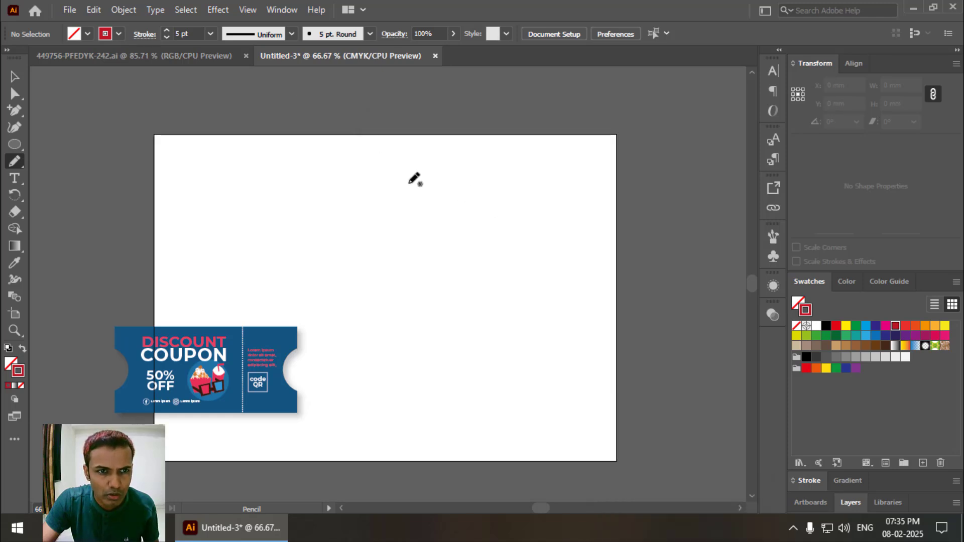
{"action": "left_click", "coordinate": [392, 295]}
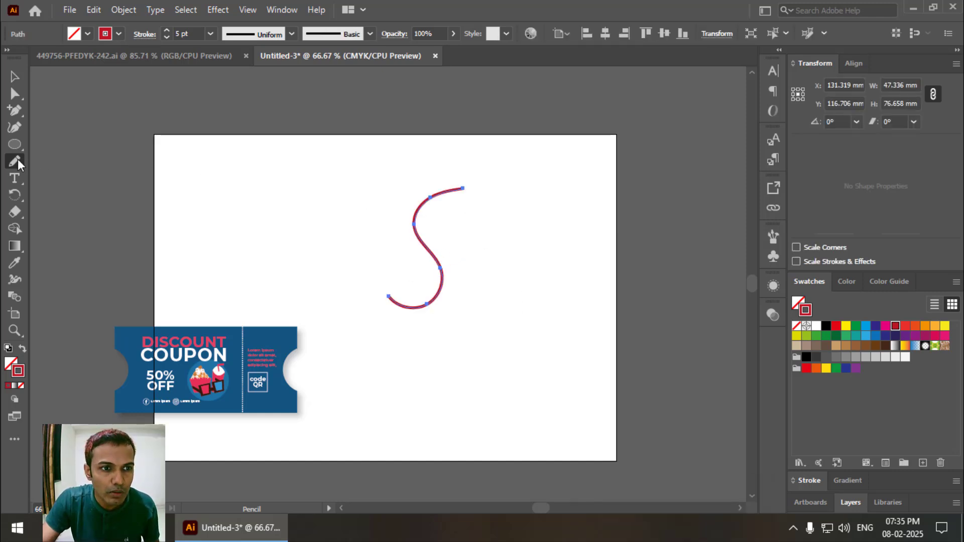
Even out the S curve's bends with the Smooth tool
{"action": "left_click", "coordinate": [15, 161]}
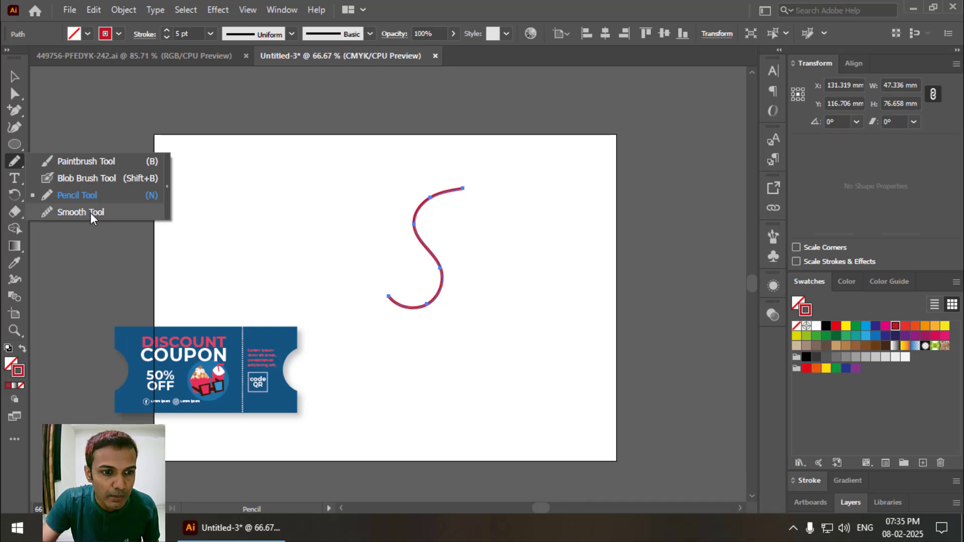
{"action": "left_click", "coordinate": [14, 438]}
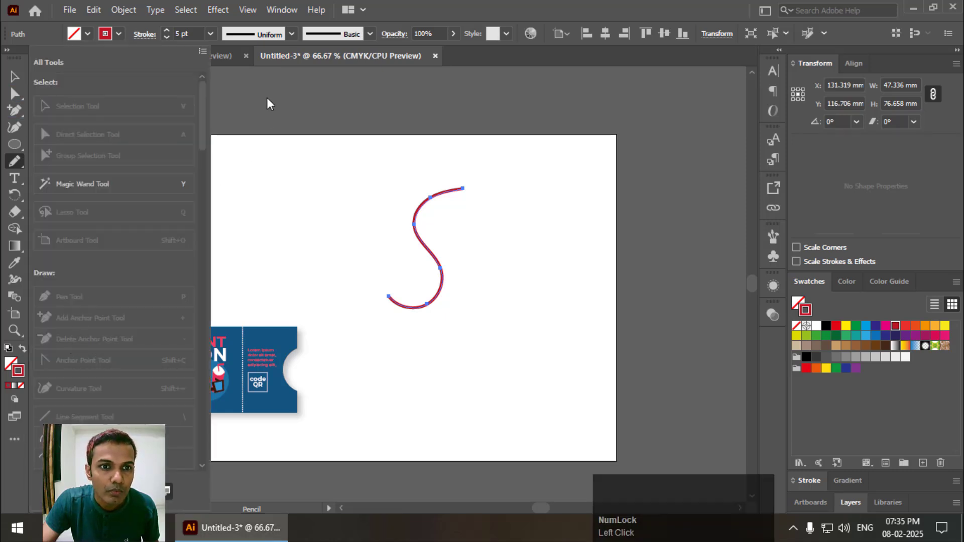
{"action": "left_click", "coordinate": [14, 161]}
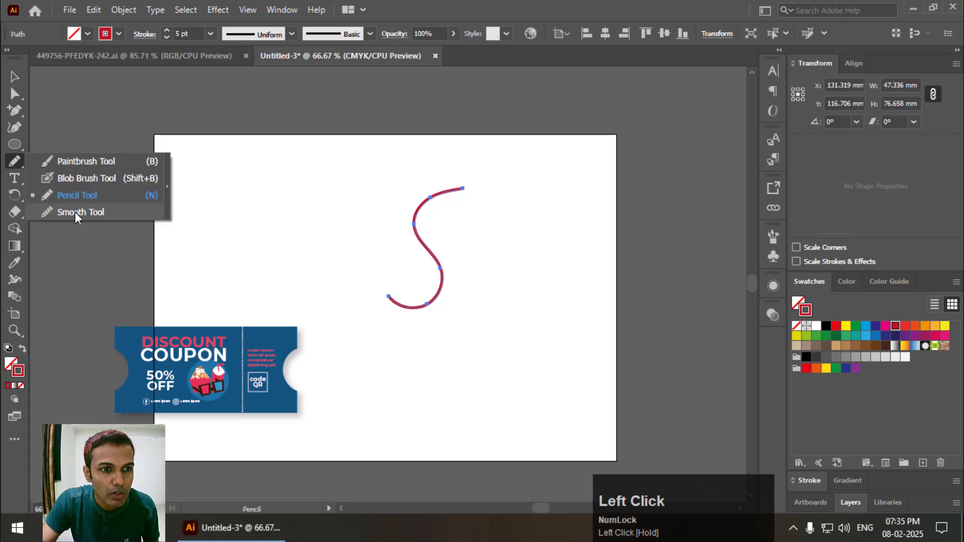
{"action": "left_click", "coordinate": [79, 211]}
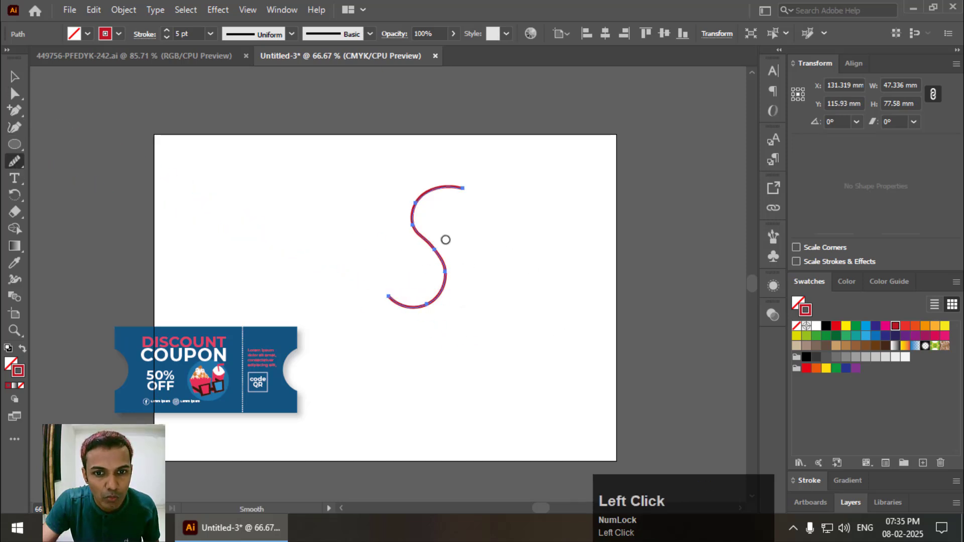
{"action": "left_click", "coordinate": [449, 221]}
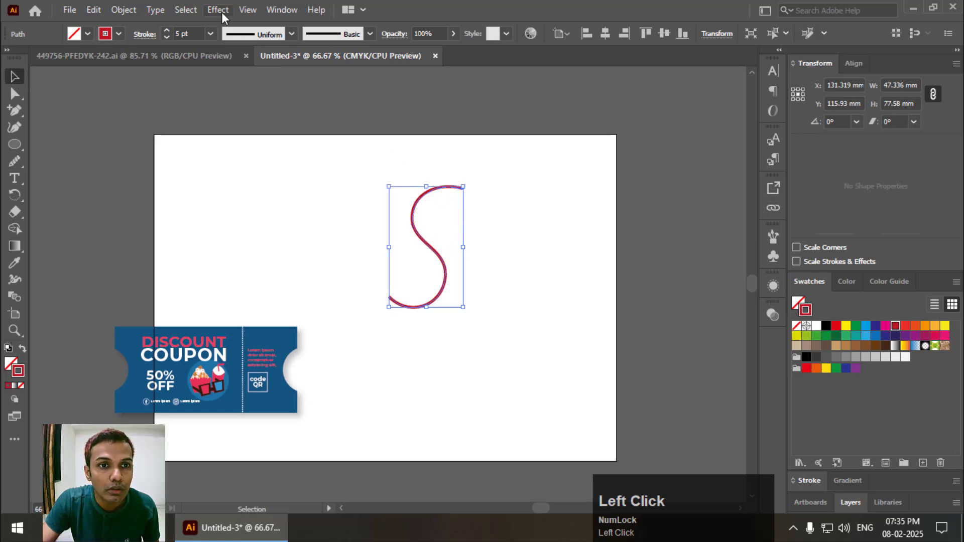
Apply Effect > 3D > Extrude & Bevel to the S curve with 189 pt extrude depth
{"action": "left_click", "coordinate": [217, 9]}
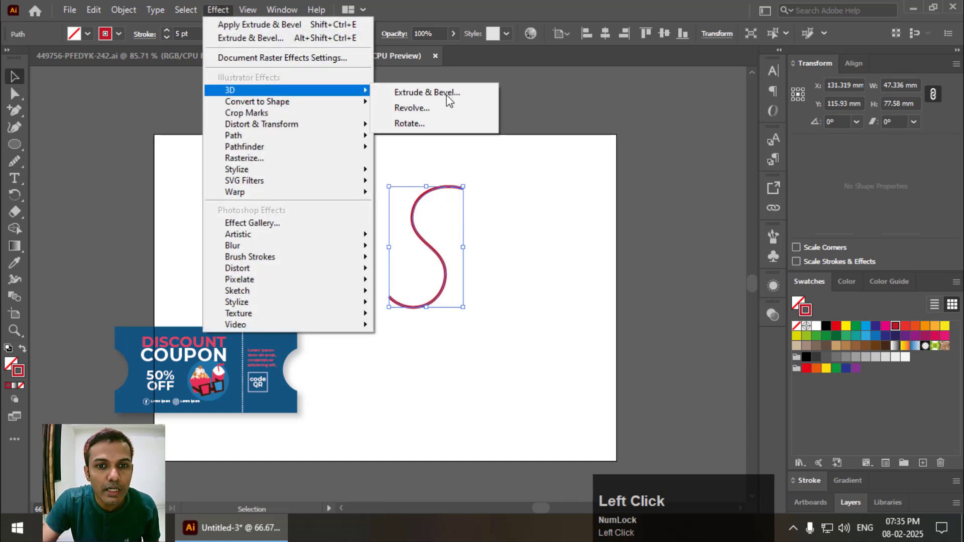
{"action": "left_click", "coordinate": [427, 92]}
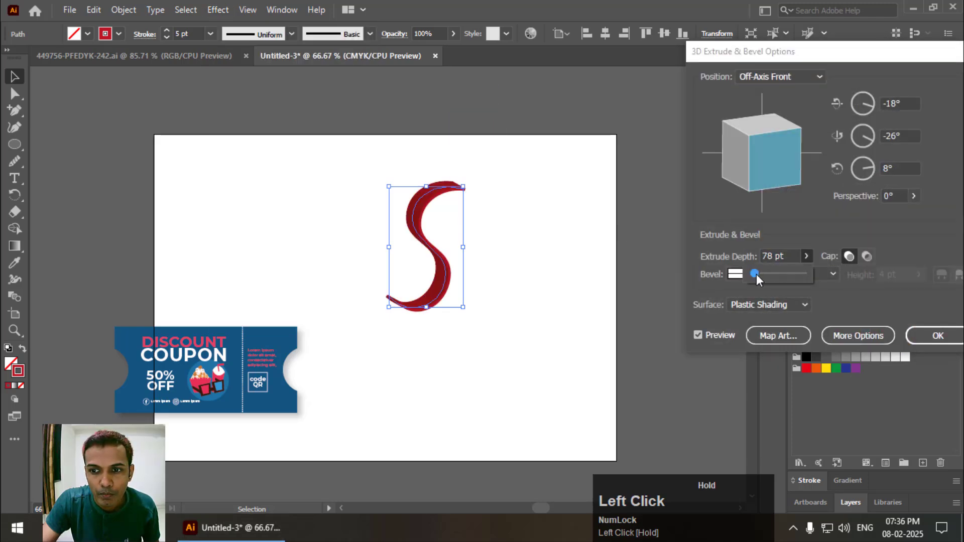
{"action": "left_click_drag", "start_coordinate": [756, 275], "coordinate": [787, 274]}
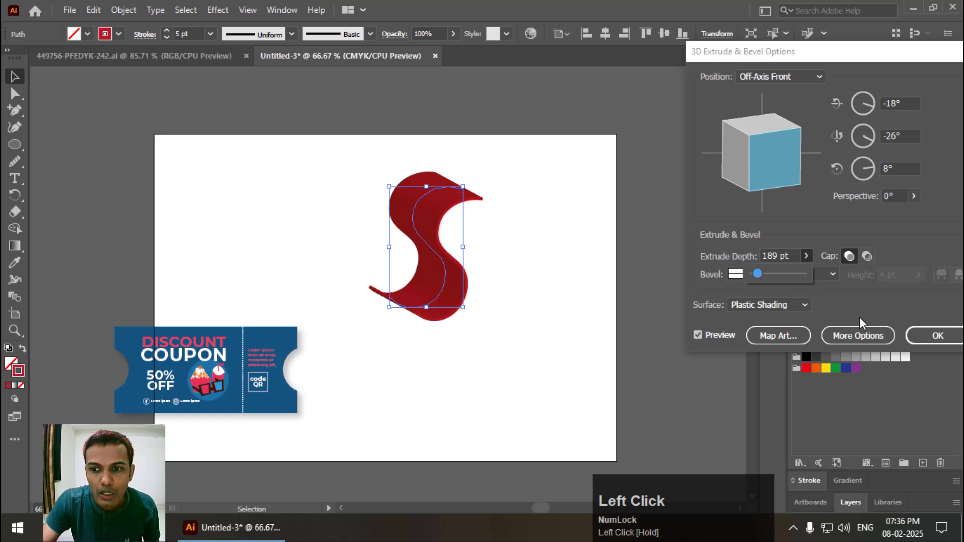
Map the One coupon symbol onto surface 7 of 7, the ribbon's wavy face
{"action": "left_click", "coordinate": [777, 335]}
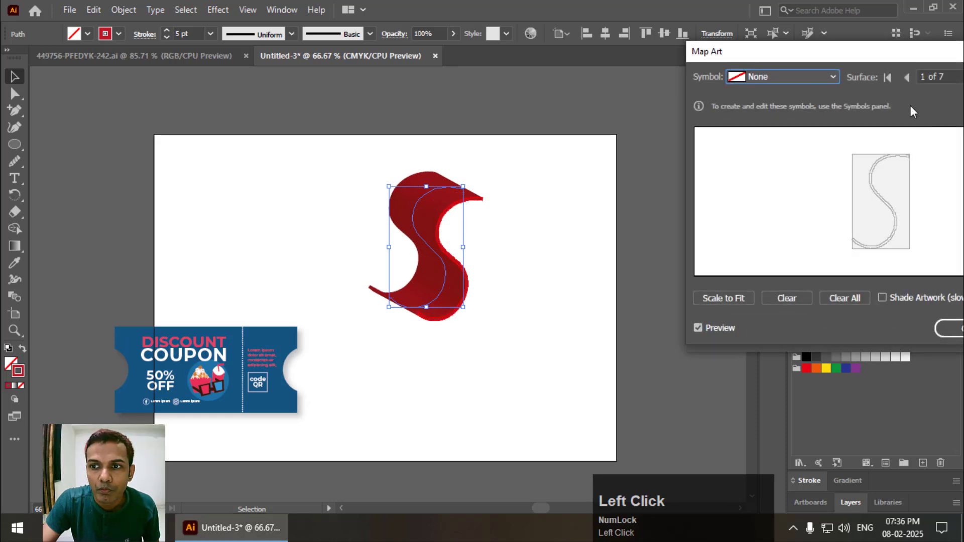
{"action": "left_click", "coordinate": [881, 87]}
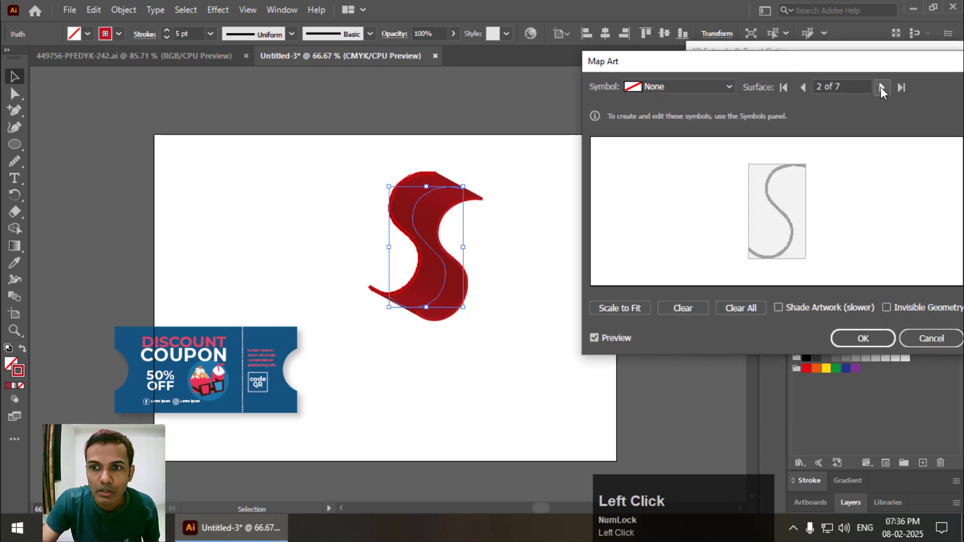
{"action": "left_click", "coordinate": [881, 87]}
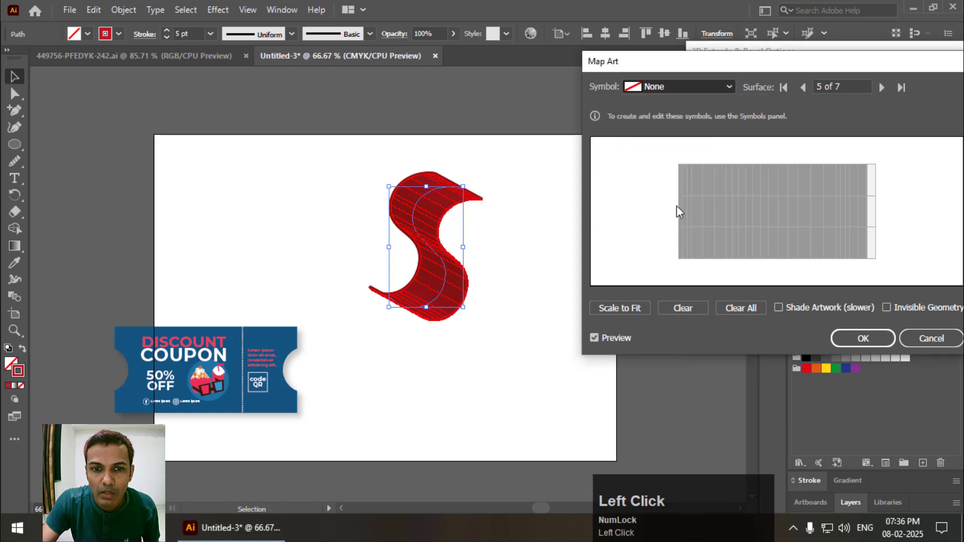
{"action": "left_click", "coordinate": [679, 86]}
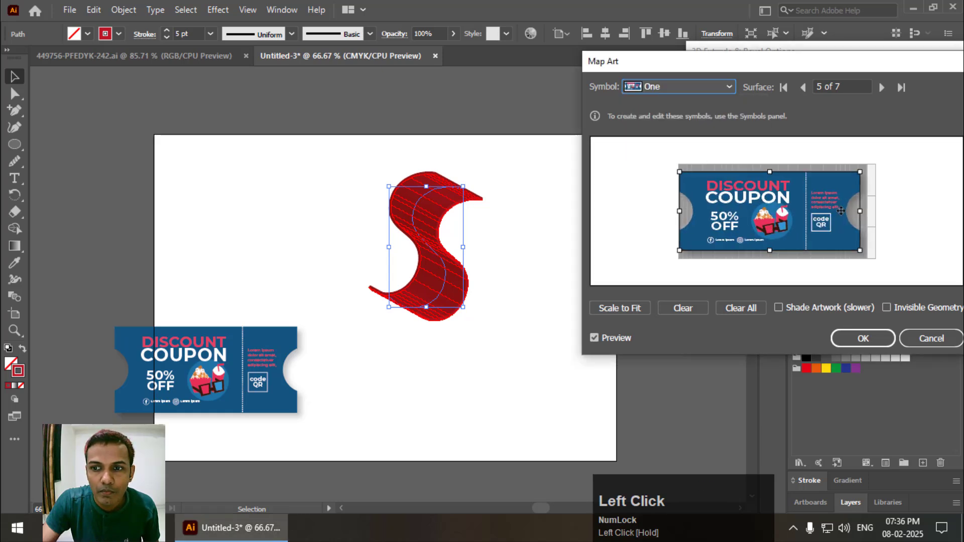
{"action": "left_click", "coordinate": [882, 87]}
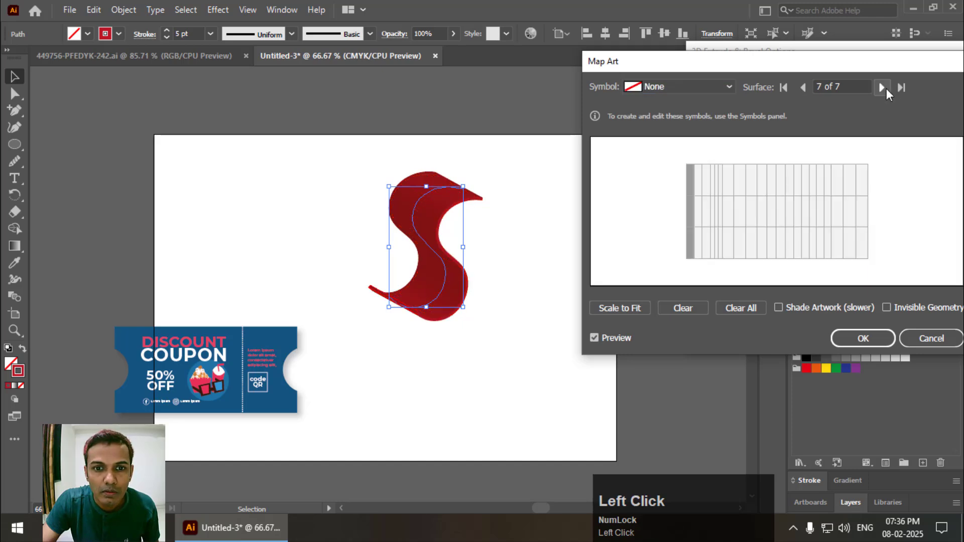
{"action": "left_click", "coordinate": [676, 85]}
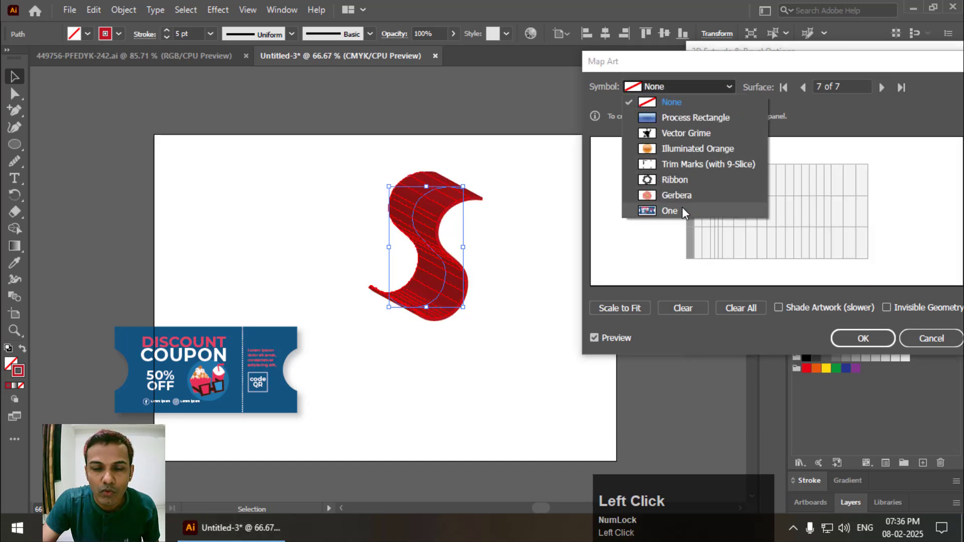
{"action": "left_click", "coordinate": [669, 211]}
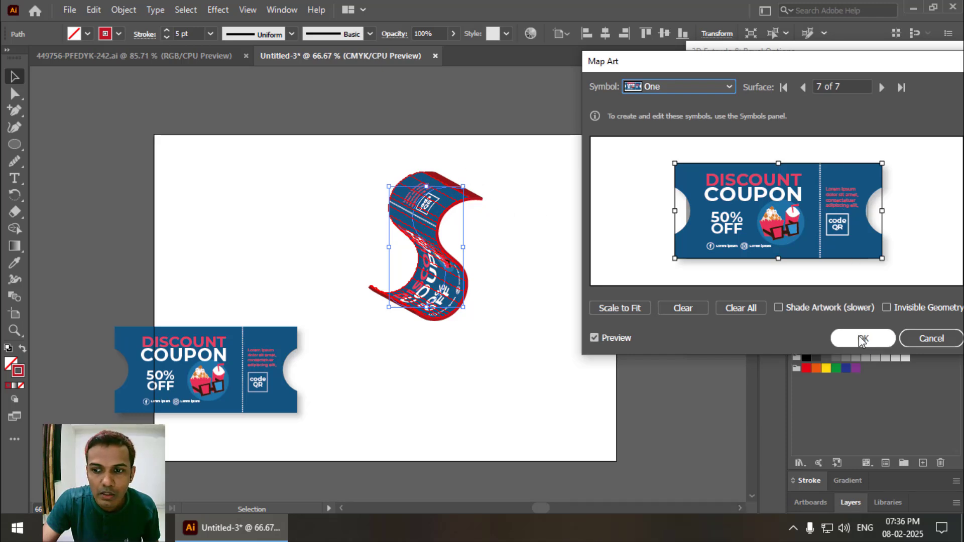
{"action": "left_click", "coordinate": [861, 338]}
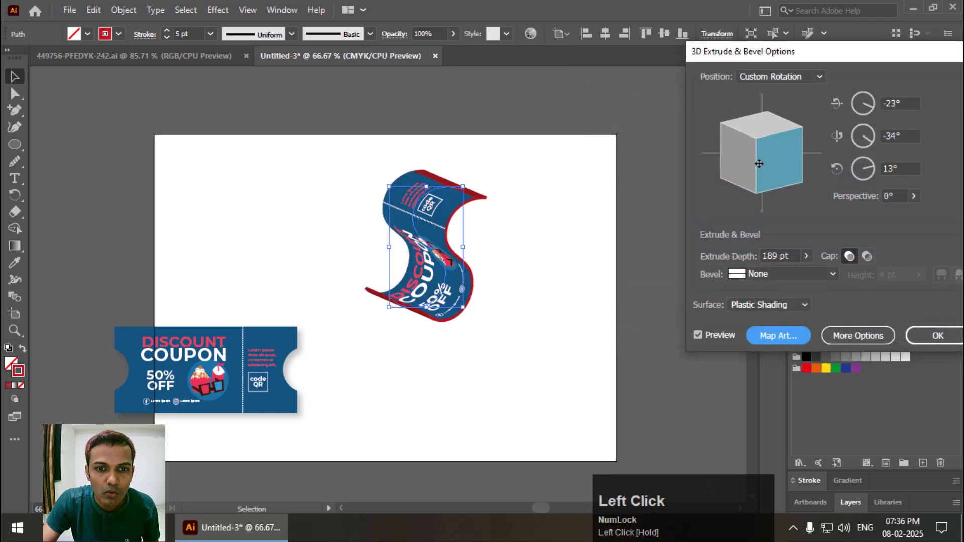
Rotate the ribbon to -14°, -46°, 7°, apply it, and move it up and left
{"action": "left_click_drag", "start_coordinate": [759, 164], "coordinate": [769, 169]}
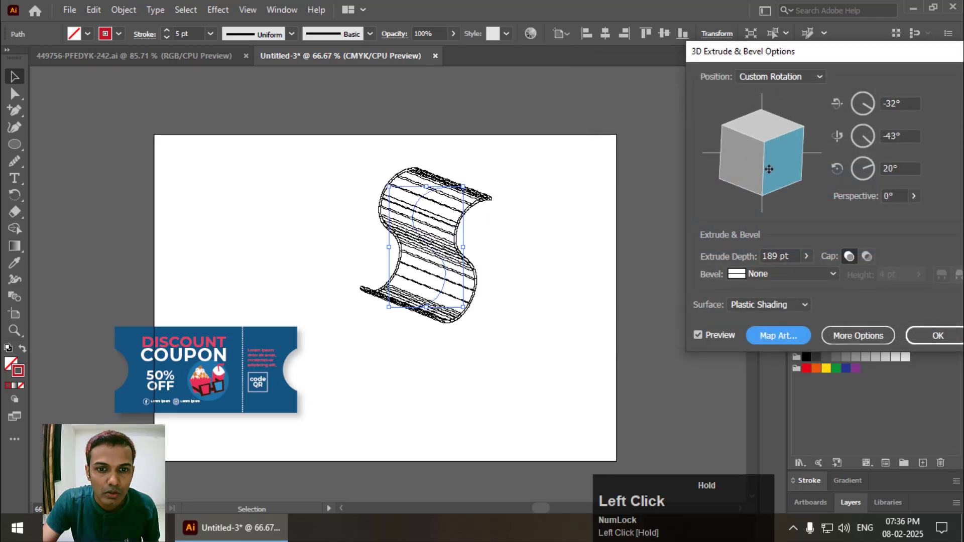
{"action": "left_click_drag", "start_coordinate": [768, 169], "coordinate": [772, 168]}
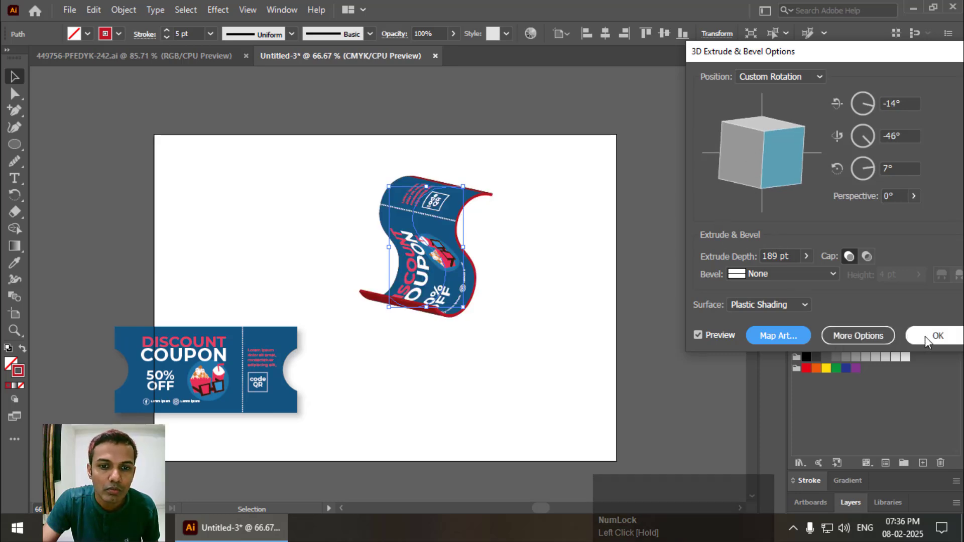
{"action": "left_click", "coordinate": [937, 336]}
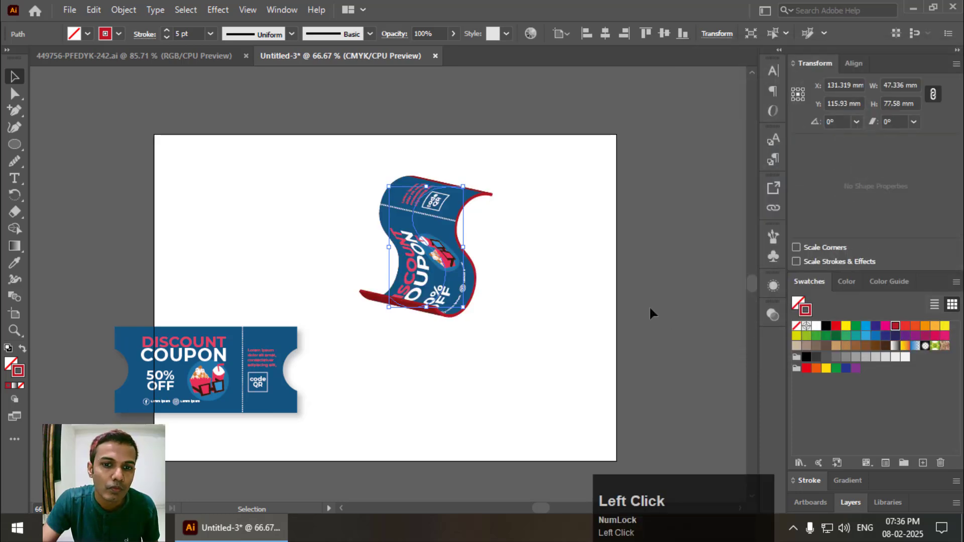
{"action": "left_click_drag", "start_coordinate": [421, 249], "coordinate": [381, 215]}
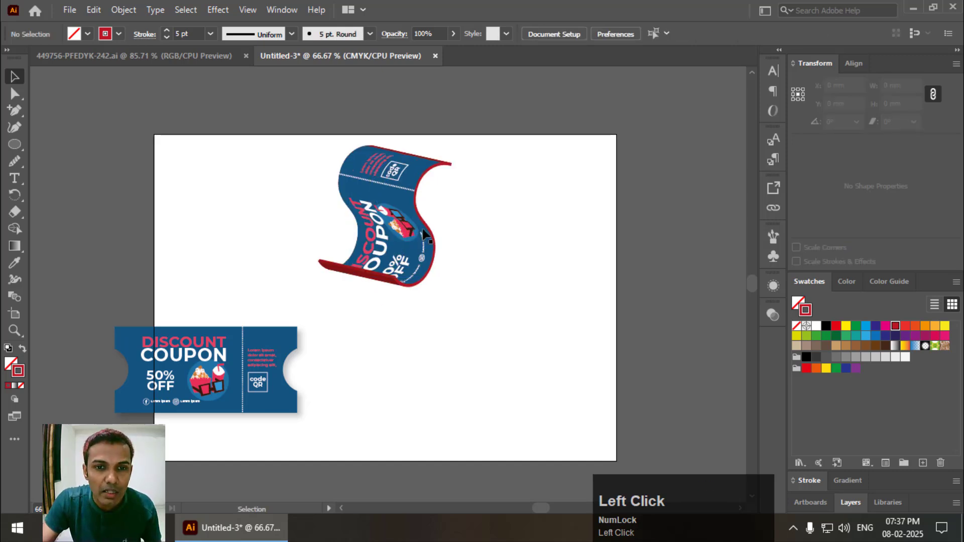
Expand the ribbon's appearance into a plain group and Alt-drag to duplicate it
{"action": "left_click", "coordinate": [123, 10]}
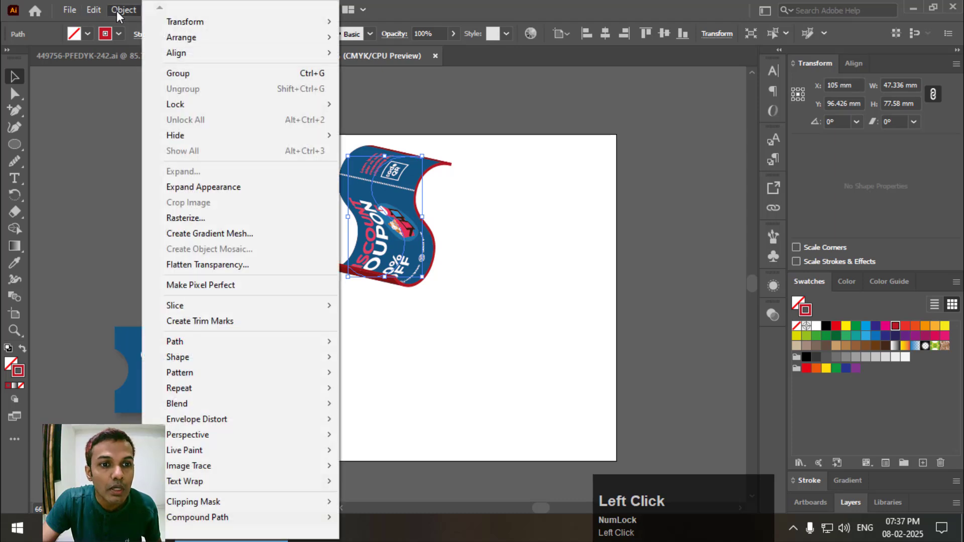
{"action": "left_click", "coordinate": [552, 227]}
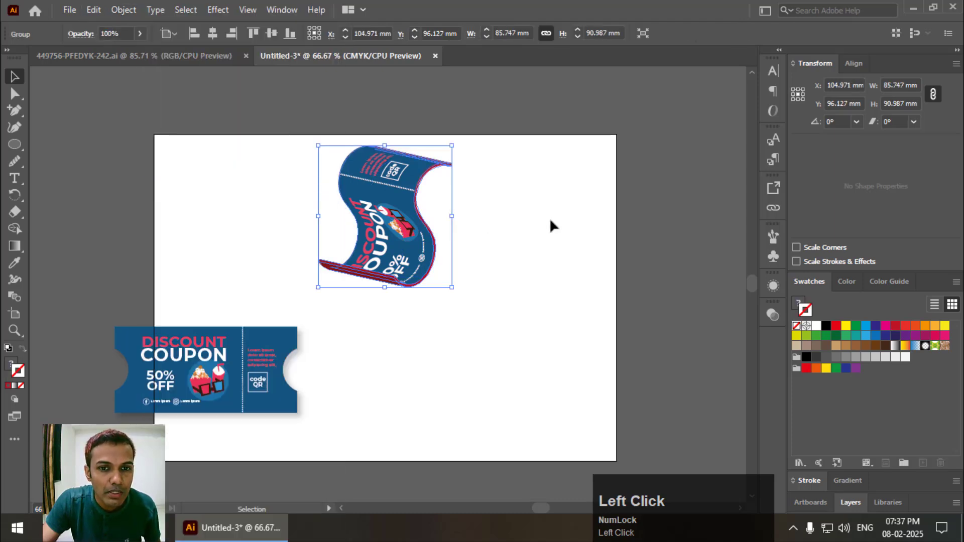
{"action": "left_click_drag", "start_coordinate": [385, 215], "coordinate": [381, 197]}
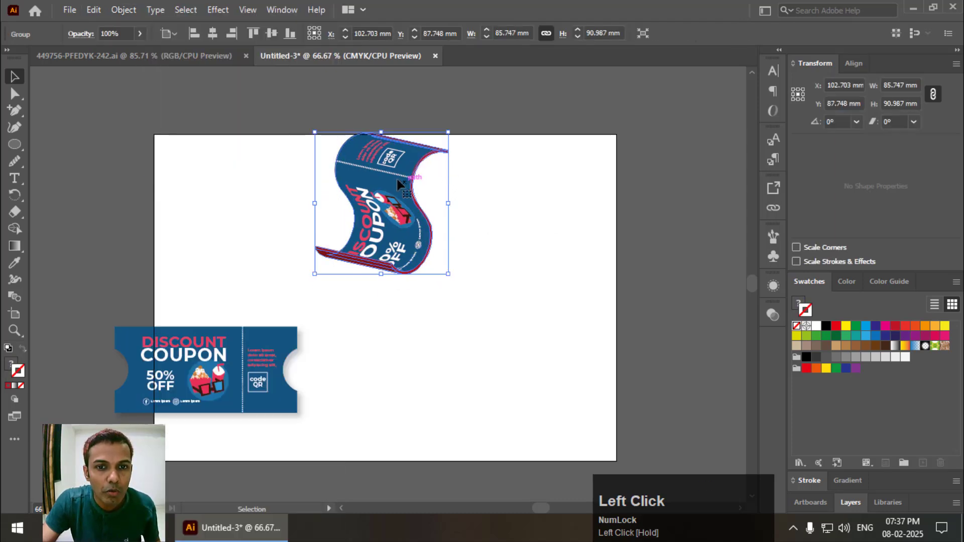
{"action": "left_click_drag", "start_coordinate": [381, 202], "coordinate": [488, 317]}
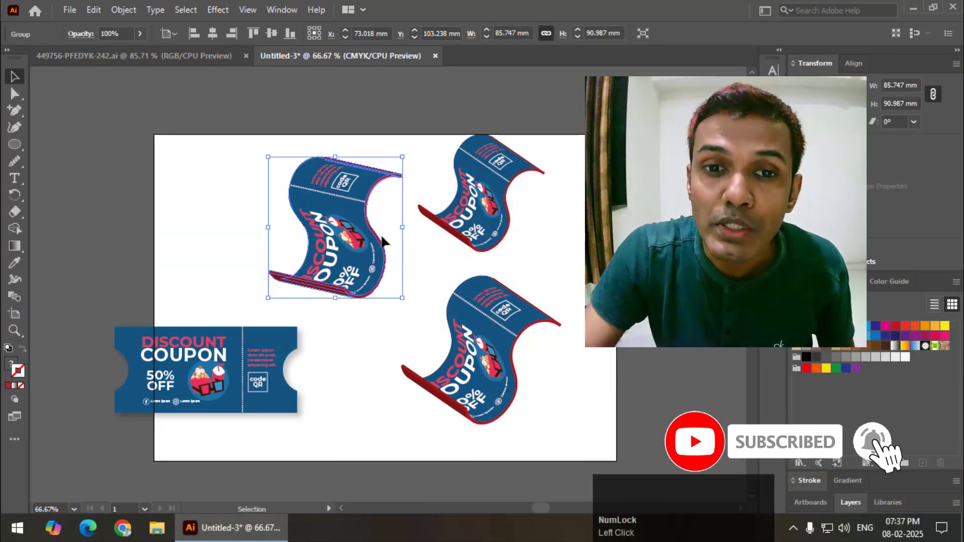
{"action": "mouse_move", "coordinate": [369, 240]}
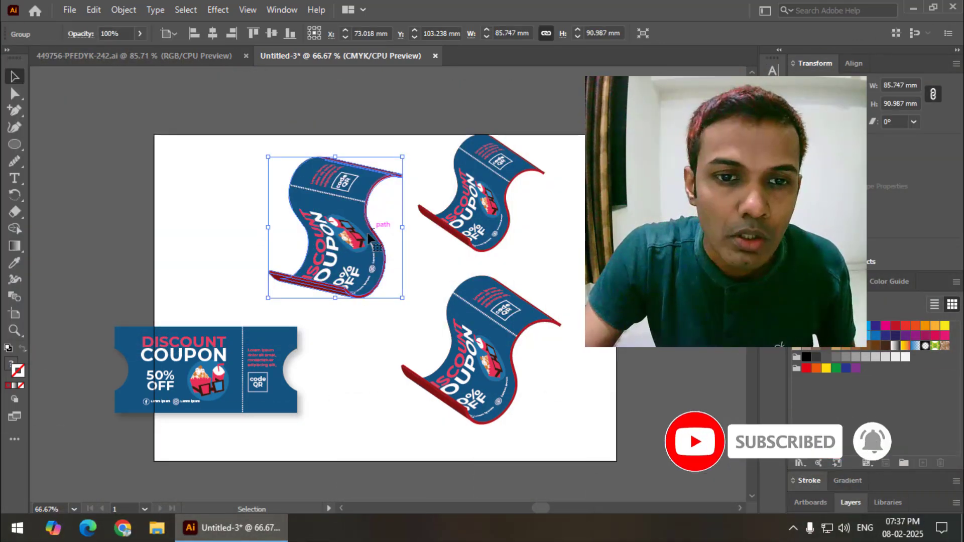